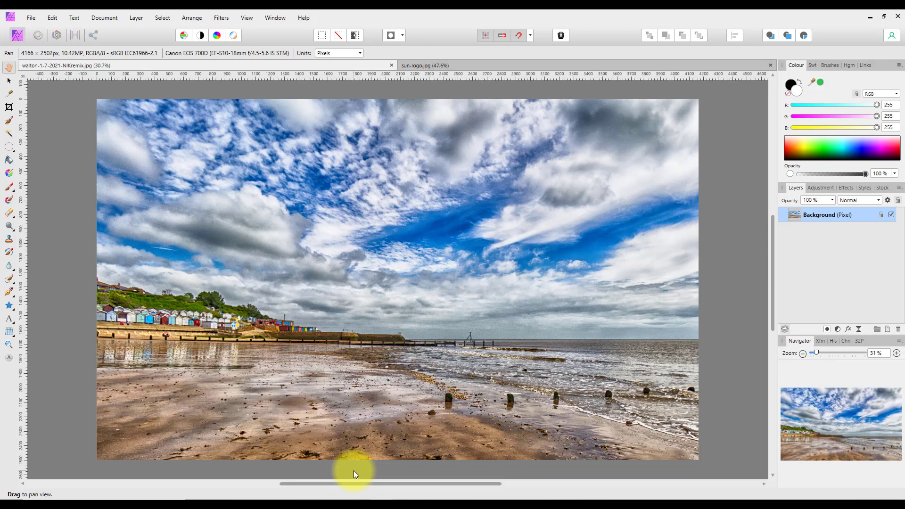
pyautogui.moveTo(353, 476)
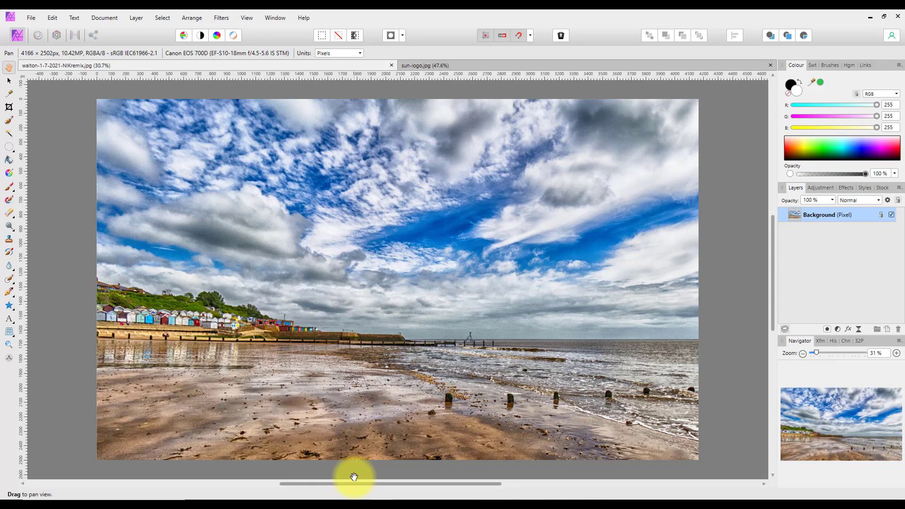
pyautogui.moveTo(357, 441)
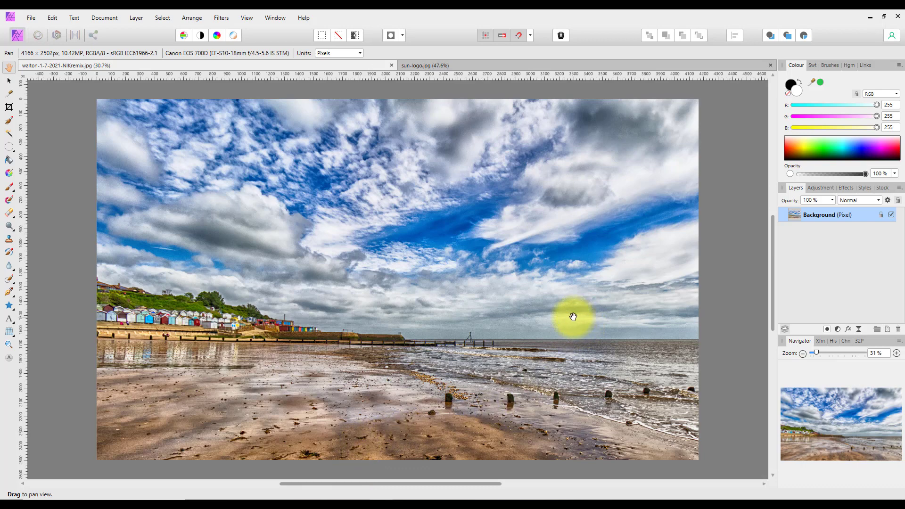
pyautogui.moveTo(801, 90)
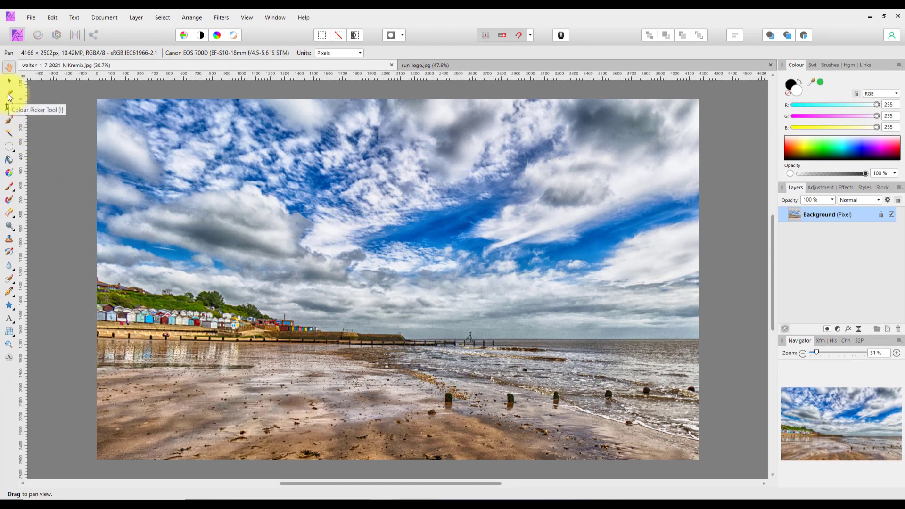
pyautogui.moveTo(9, 254)
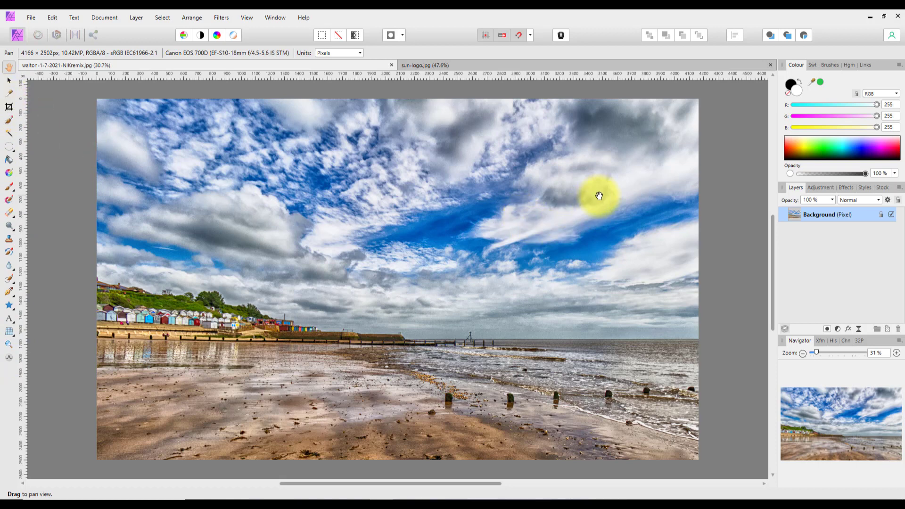
pyautogui.moveTo(815, 86)
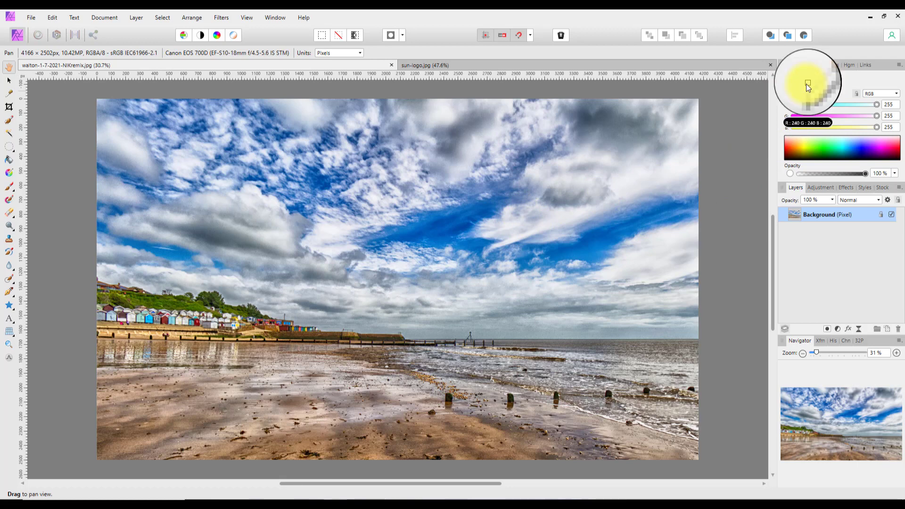
pyautogui.moveTo(448, 226)
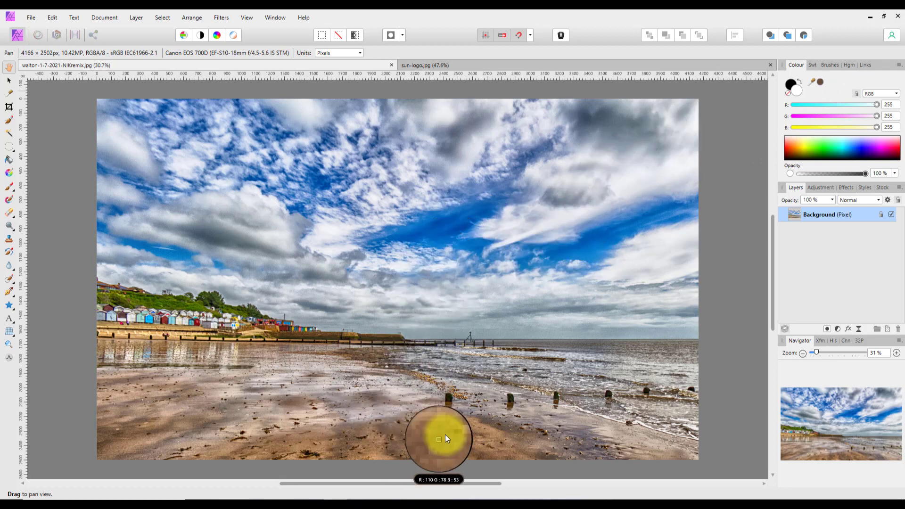
pyautogui.moveTo(591, 257)
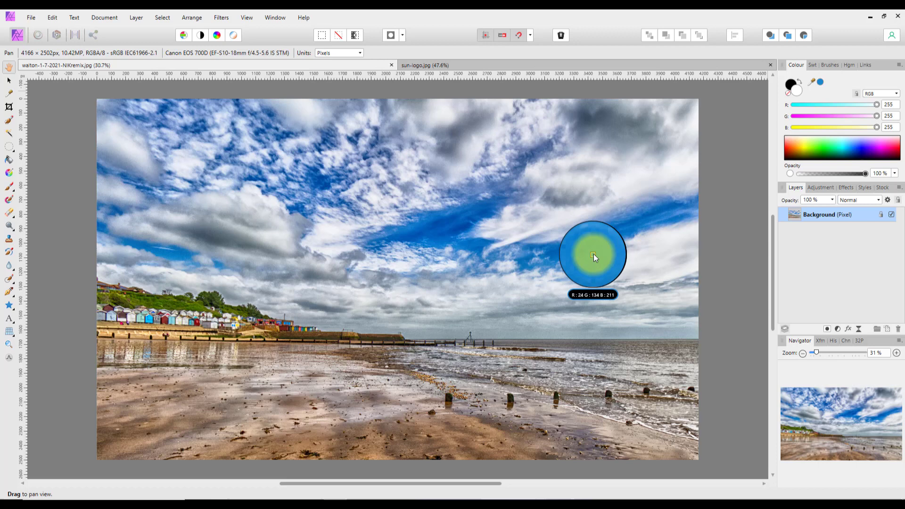
pyautogui.moveTo(595, 259)
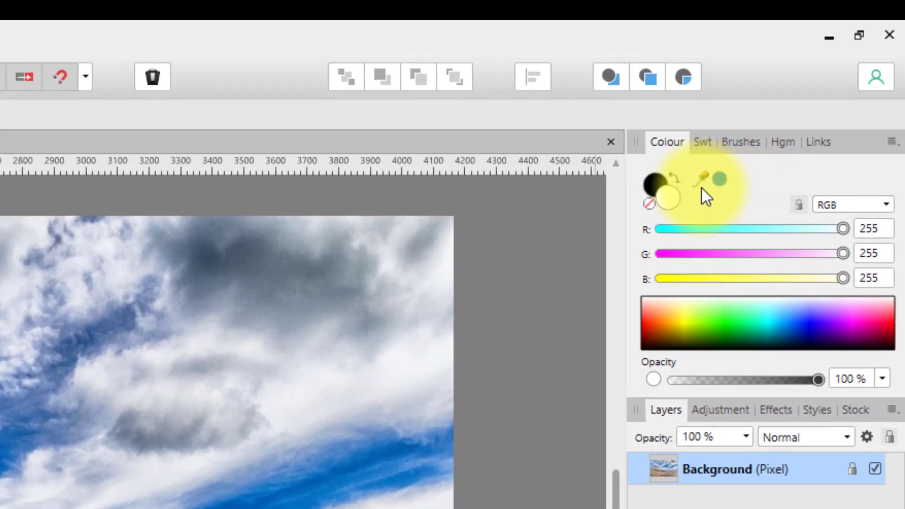
# - Sample colours from the beach photo, finishing on the brown sand
pyautogui.click(699, 177)
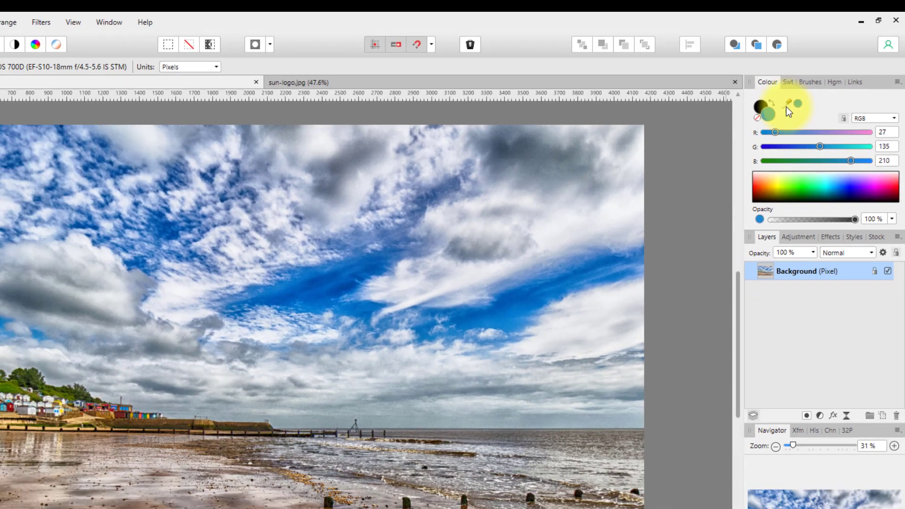
pyautogui.click(66, 65)
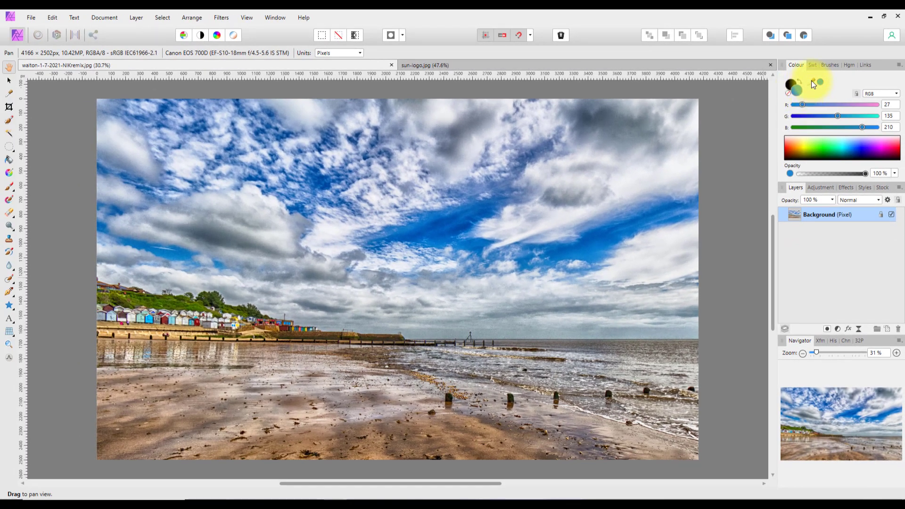
pyautogui.click(355, 418)
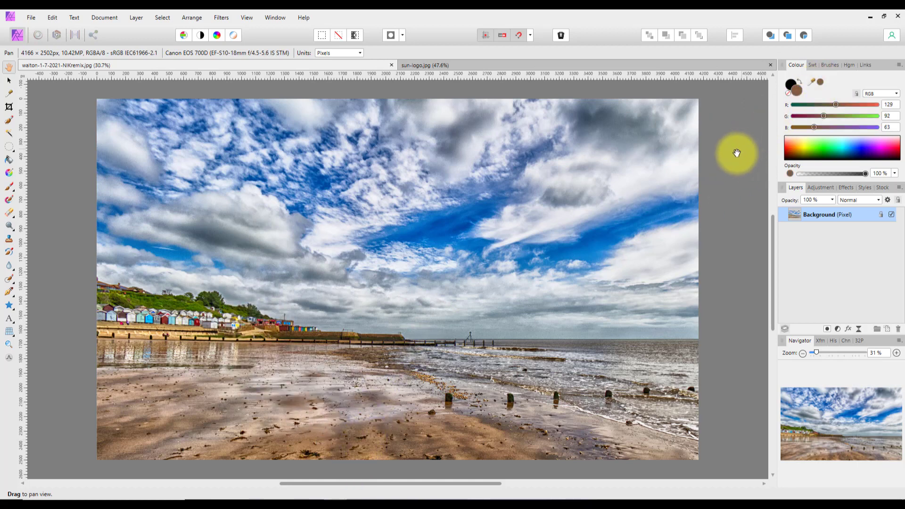
pyautogui.moveTo(681, 235)
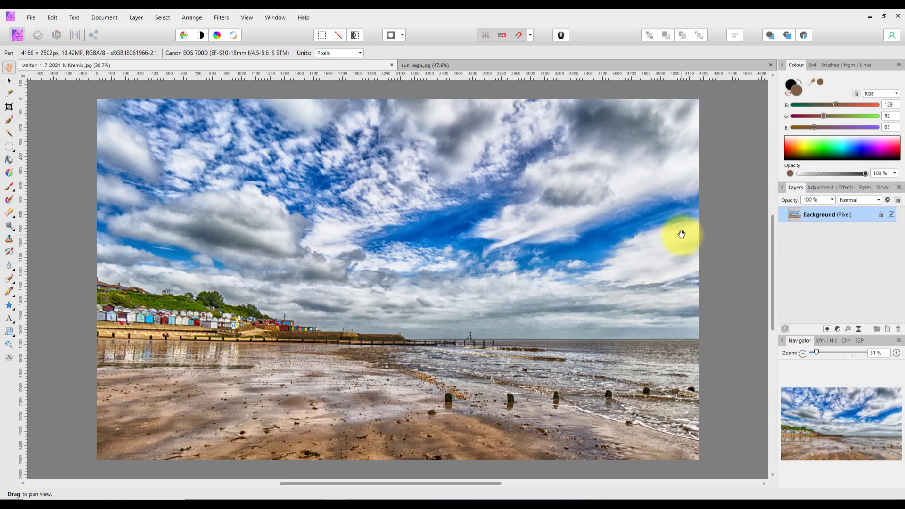
pyautogui.moveTo(729, 140)
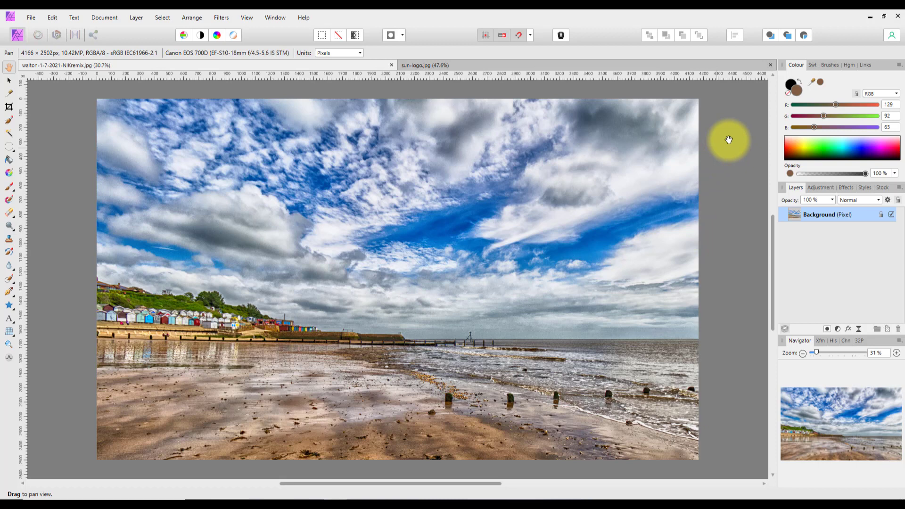
pyautogui.moveTo(795, 95)
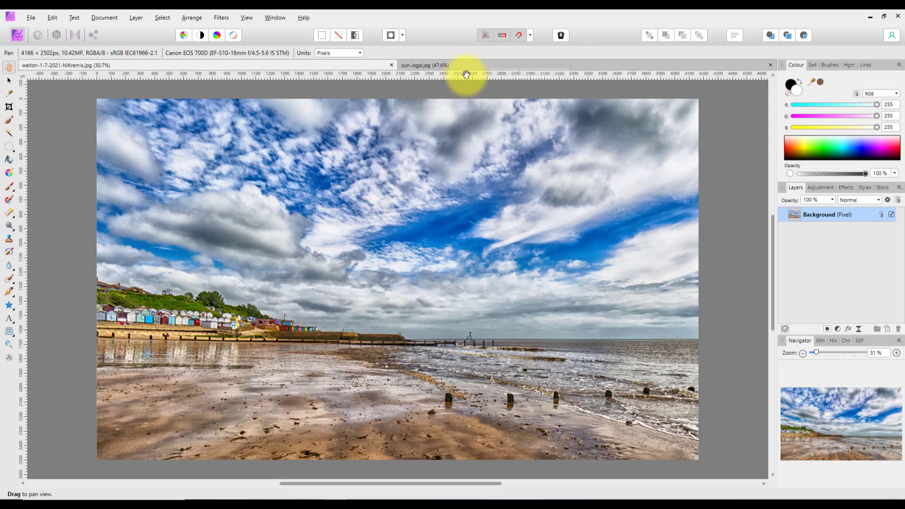
pyautogui.moveTo(473, 65)
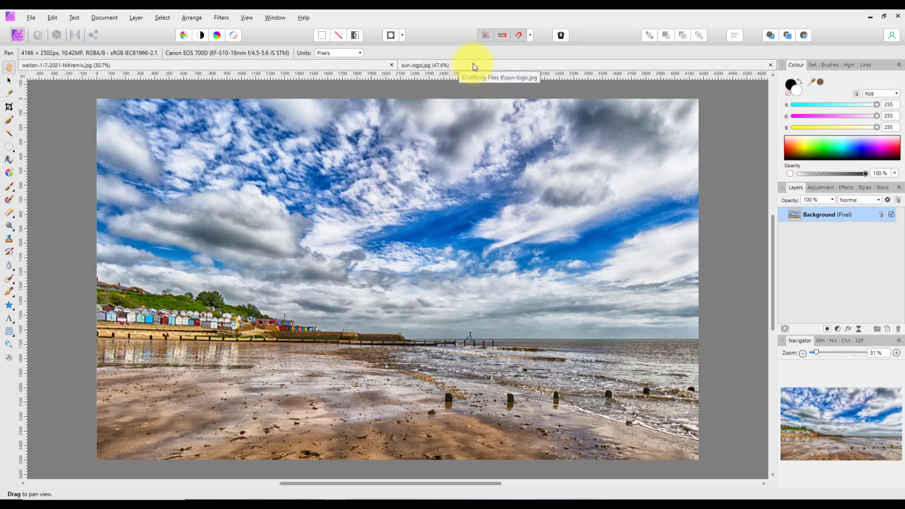
# - Visit the sun-logo tab, return to the beach photo, and add an empty pixel layer
pyautogui.click(425, 64)
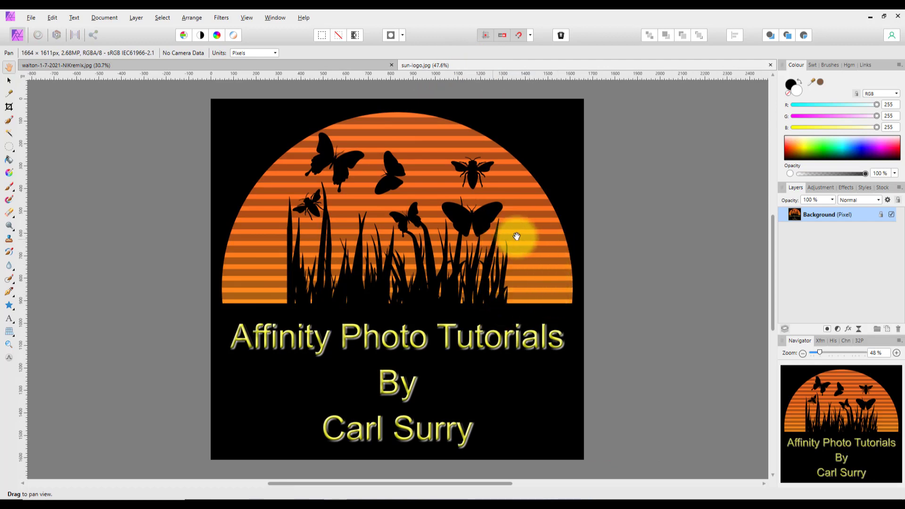
pyautogui.moveTo(363, 71)
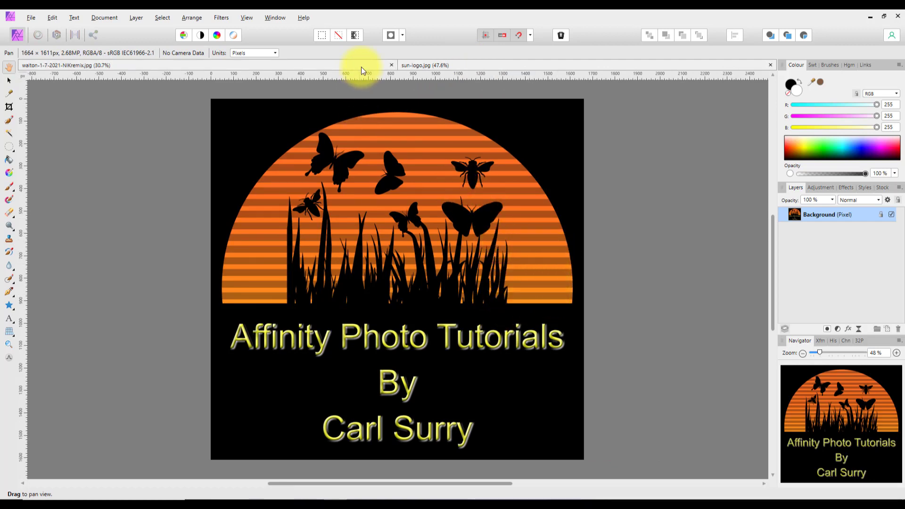
pyautogui.click(66, 65)
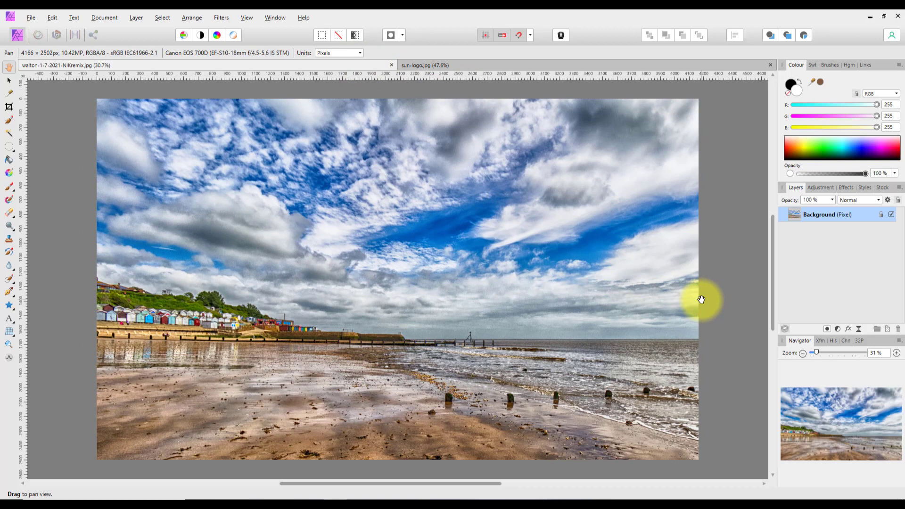
pyautogui.moveTo(885, 329)
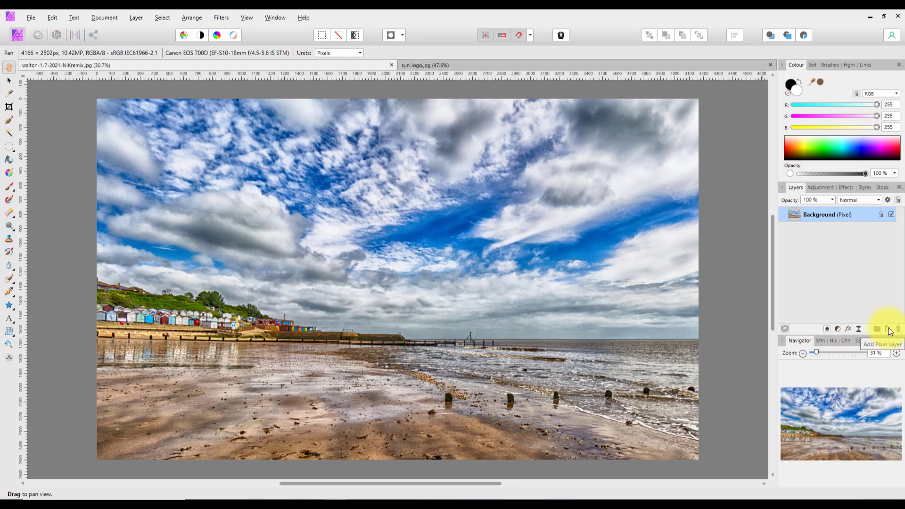
pyautogui.click(876, 329)
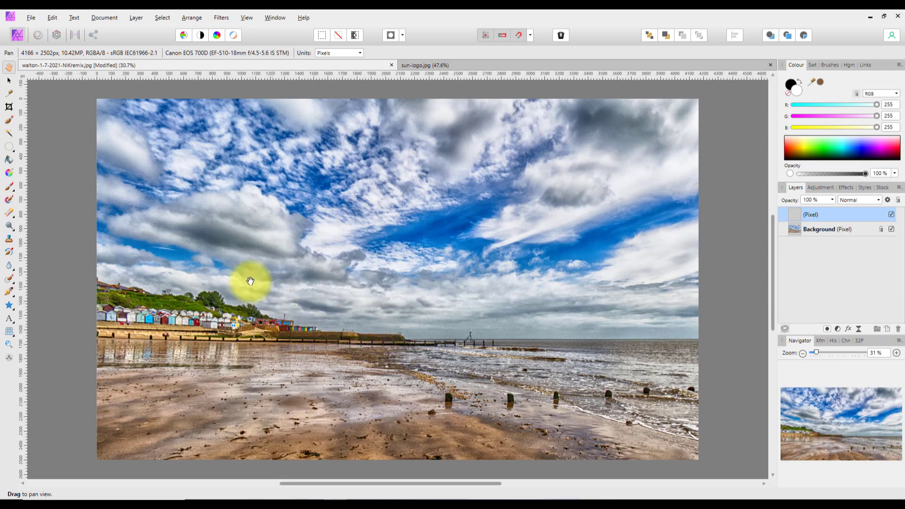
pyautogui.moveTo(426, 241)
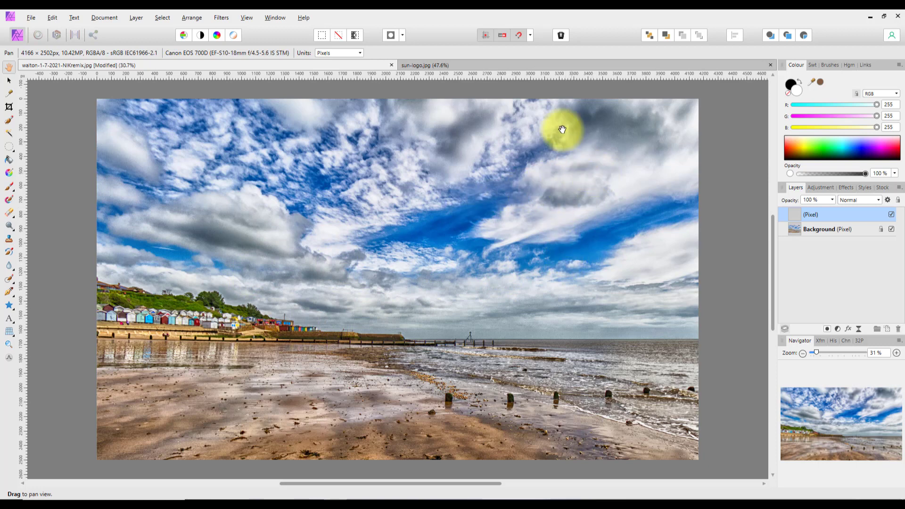
# - Bring the sun logo document forward and sample a colour from its artwork
pyautogui.click(424, 65)
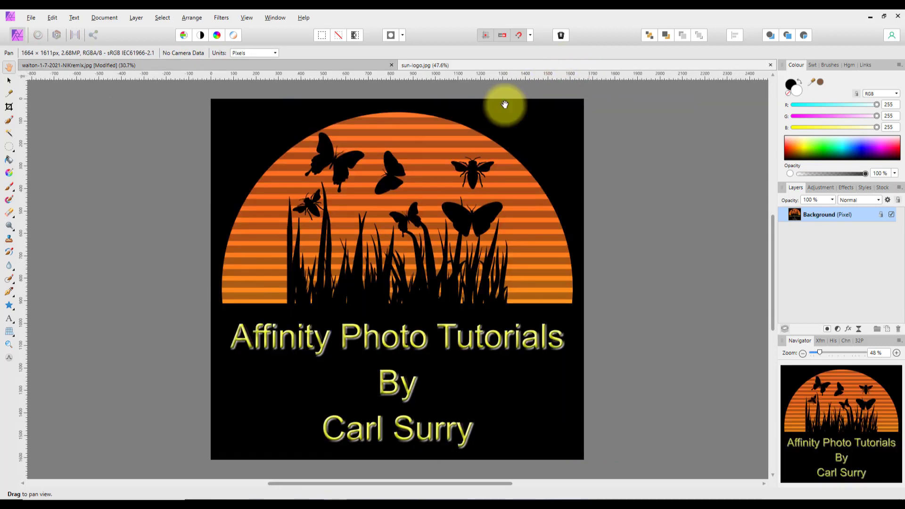
pyautogui.moveTo(814, 85)
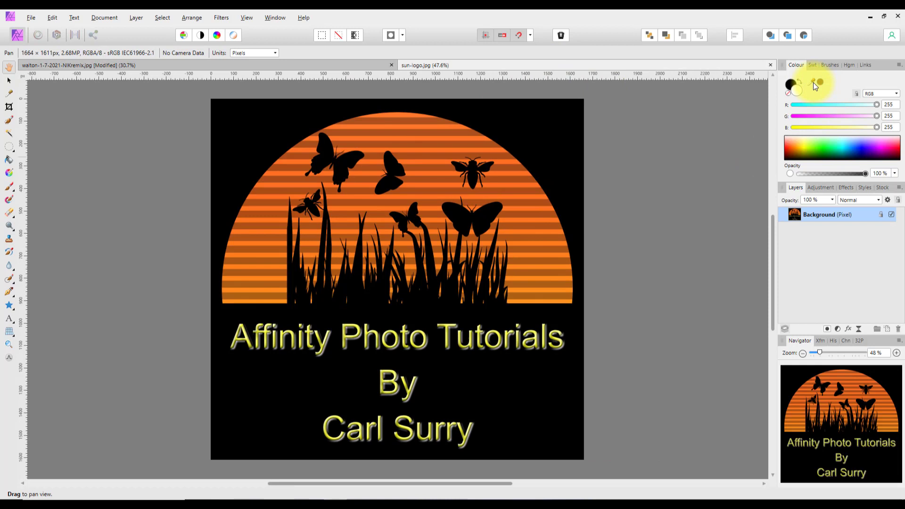
pyautogui.click(558, 206)
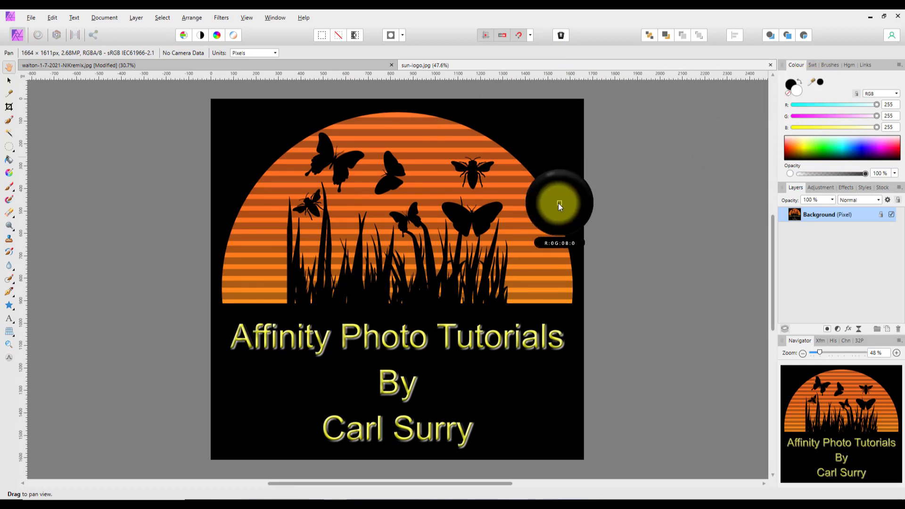
pyautogui.moveTo(531, 210)
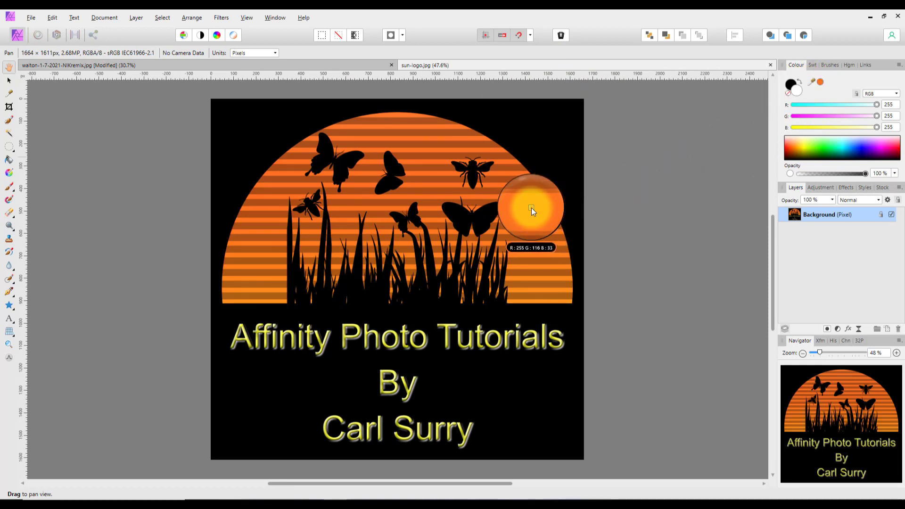
pyautogui.moveTo(691, 157)
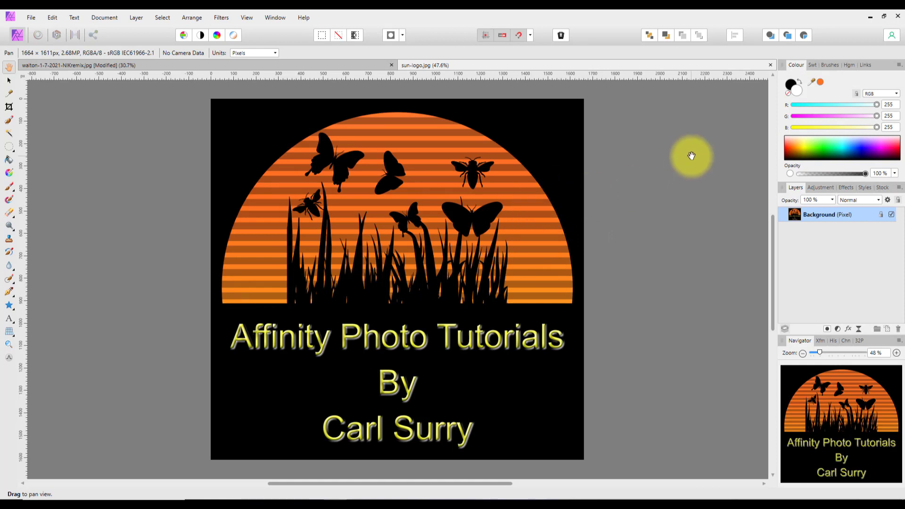
pyautogui.moveTo(820, 85)
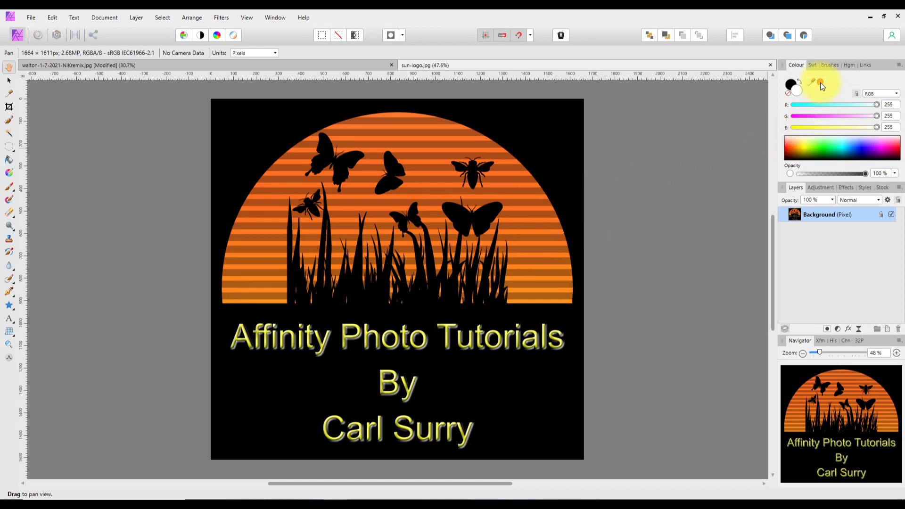
pyautogui.moveTo(333, 71)
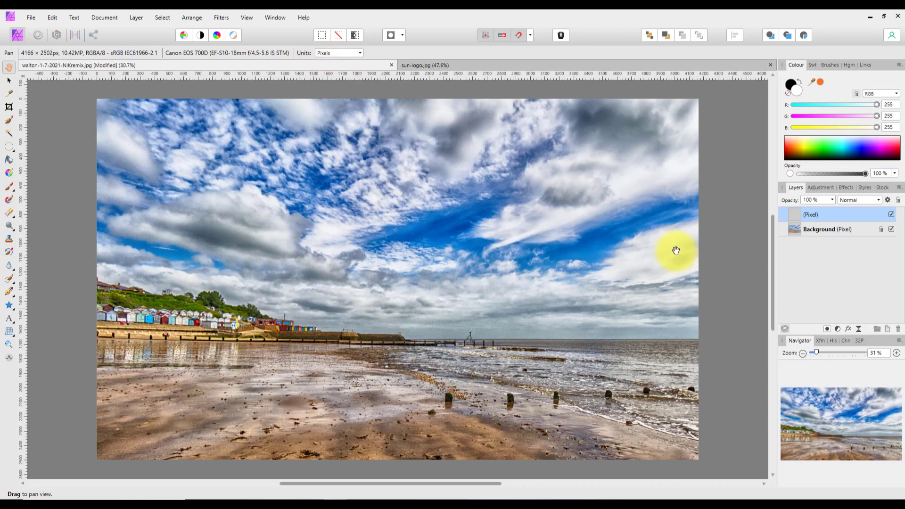
pyautogui.moveTo(820, 81)
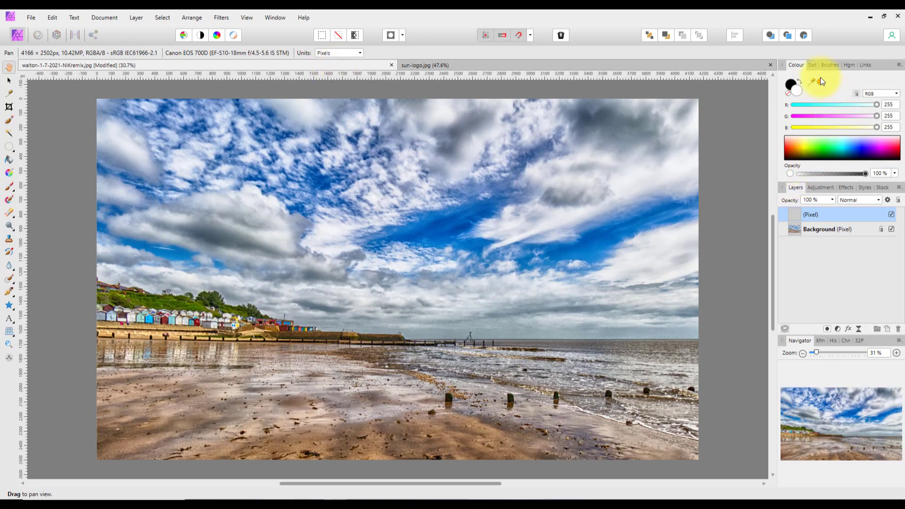
pyautogui.moveTo(822, 86)
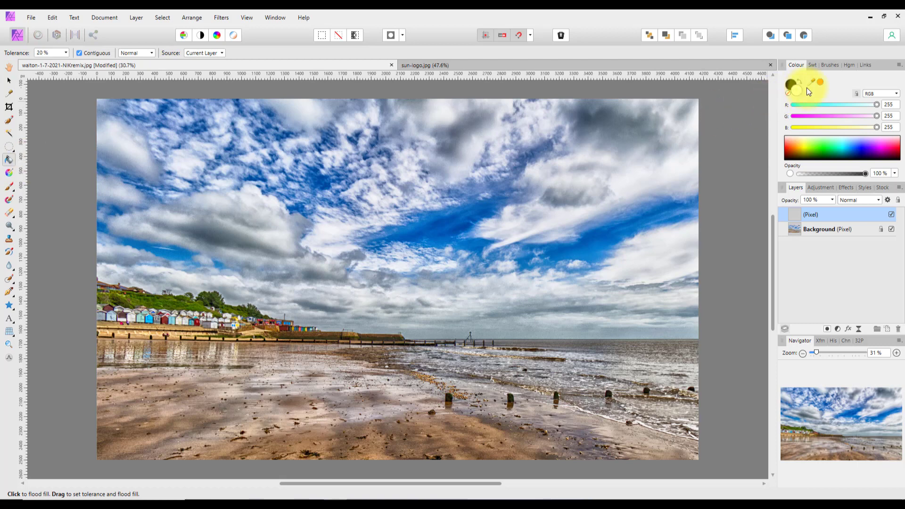
# - Flood fill the empty layer with orange and choose a blend mode for it
pyautogui.click(793, 88)
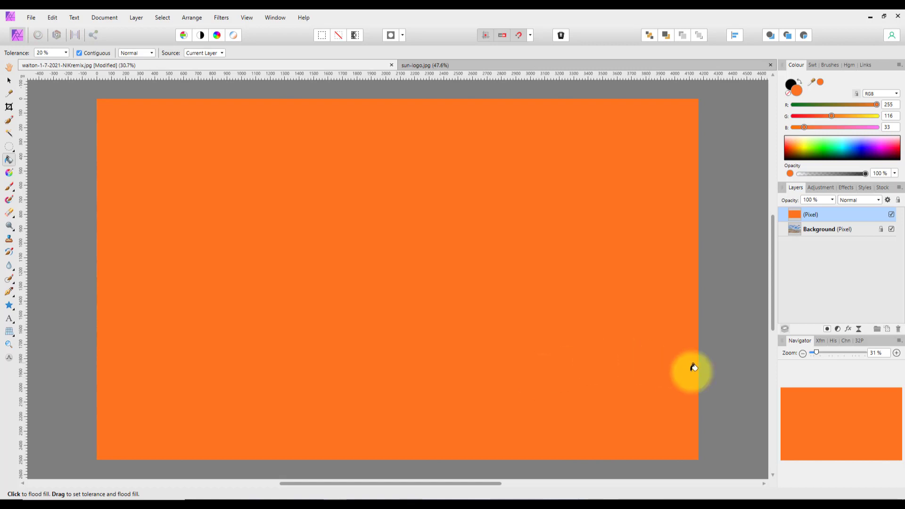
pyautogui.click(859, 200)
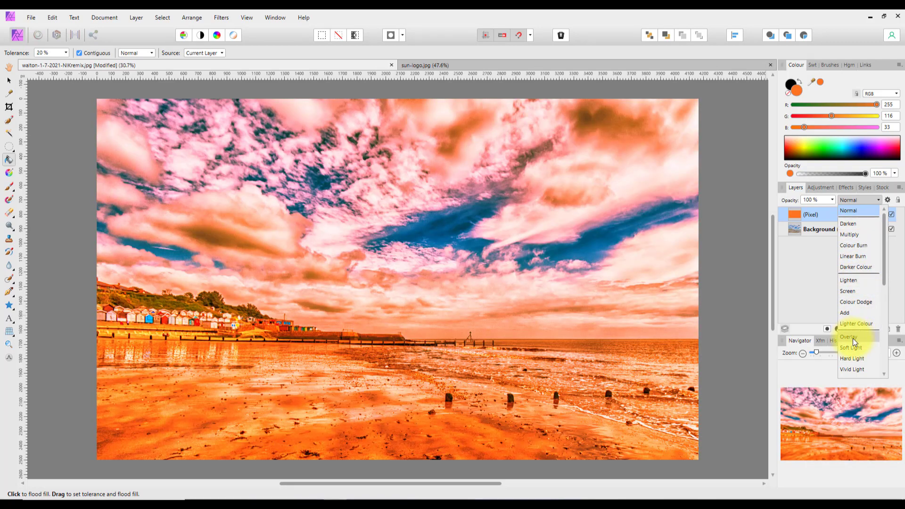
pyautogui.moveTo(853, 337)
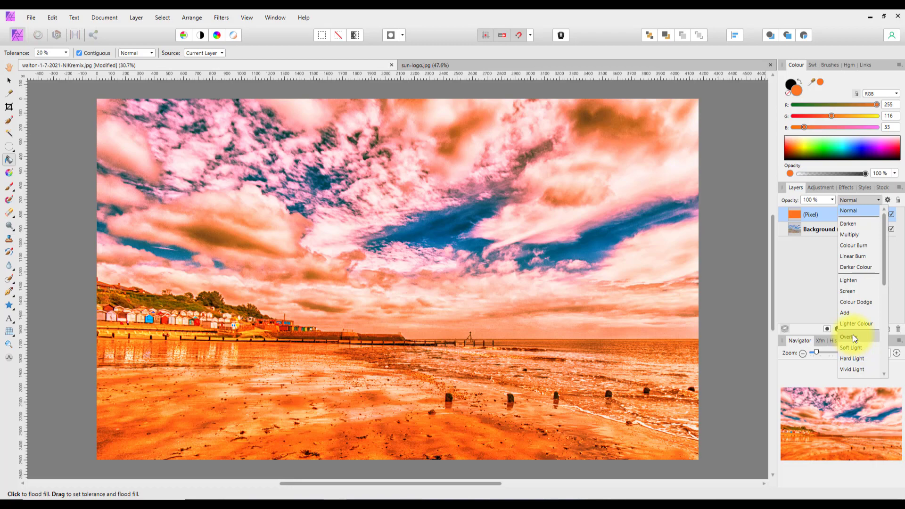
pyautogui.click(848, 291)
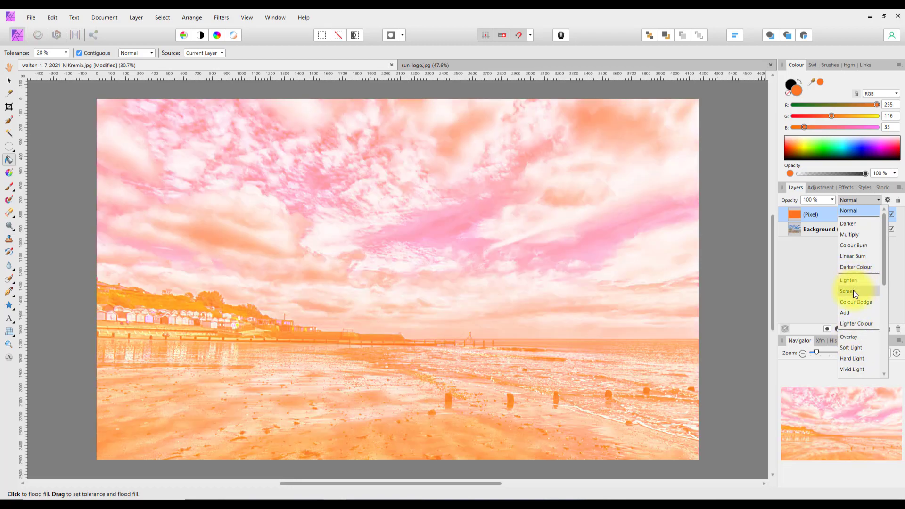
pyautogui.click(848, 336)
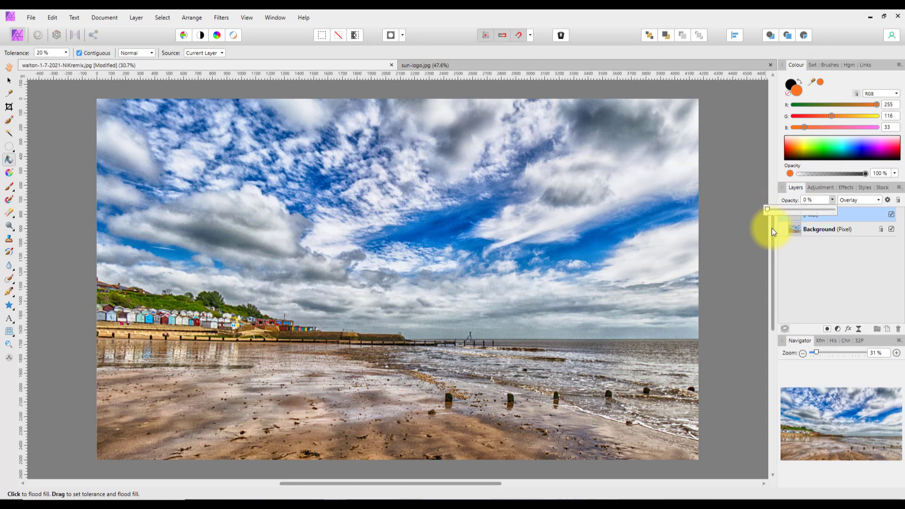
pyautogui.moveTo(689, 90)
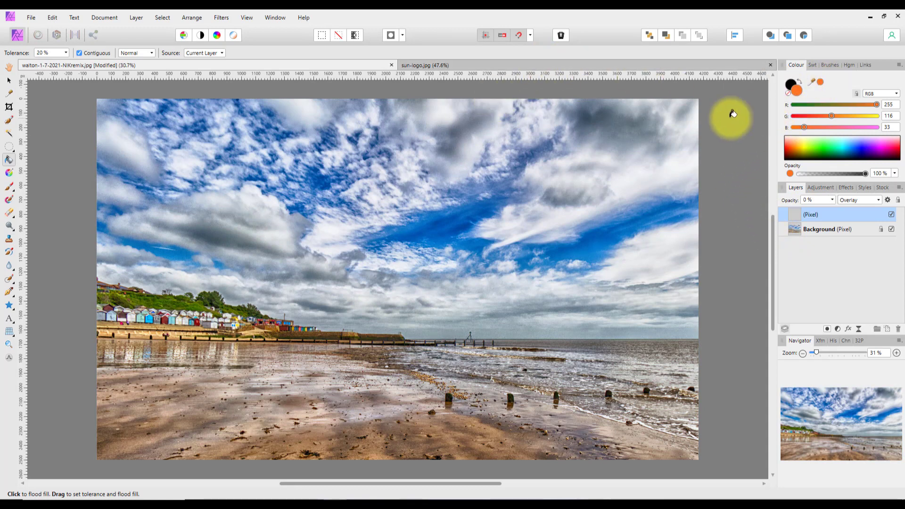
pyautogui.click(424, 65)
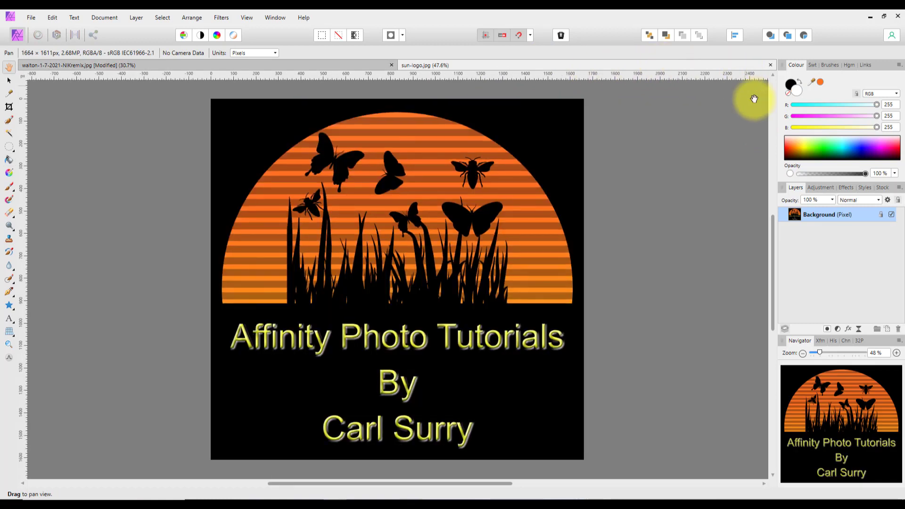
pyautogui.moveTo(822, 83)
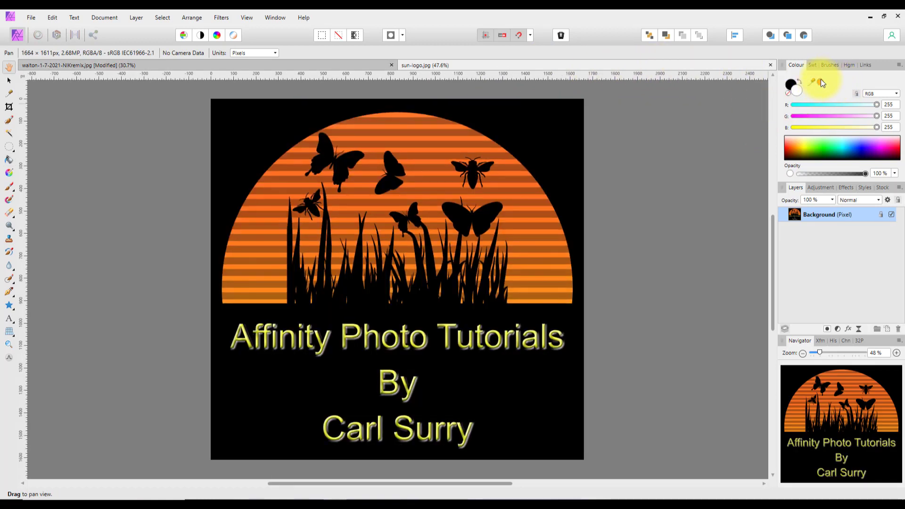
pyautogui.moveTo(585, 73)
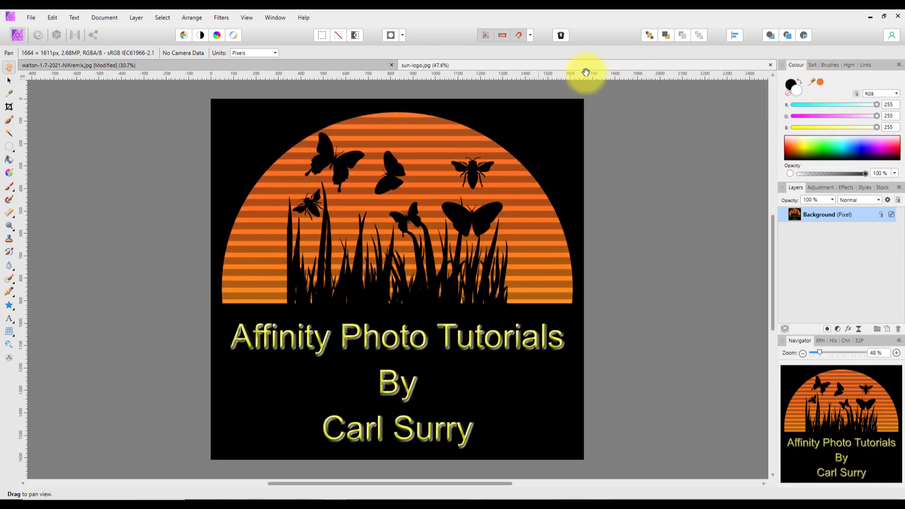
pyautogui.moveTo(367, 70)
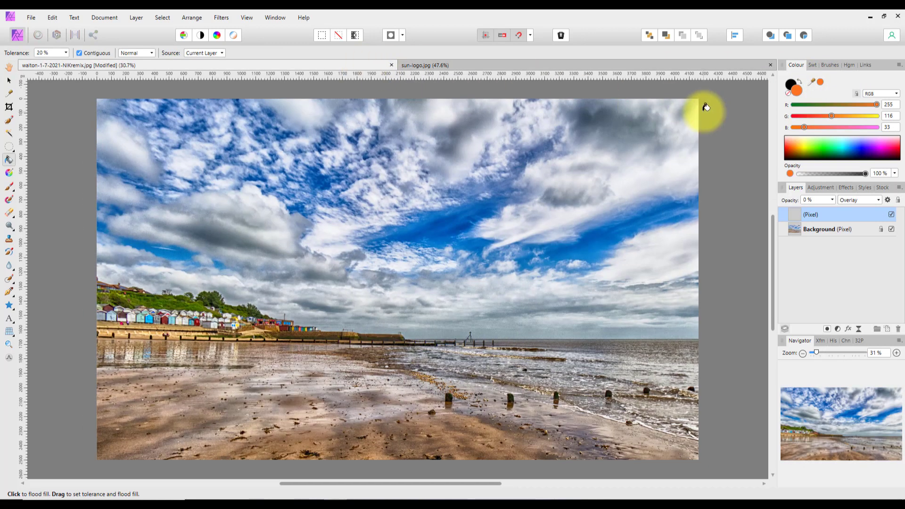
pyautogui.moveTo(571, 226)
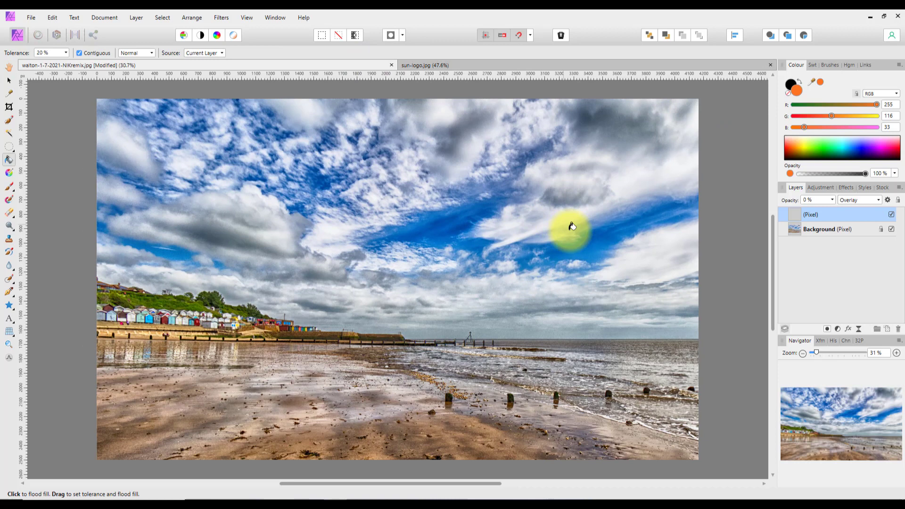
pyautogui.moveTo(578, 226)
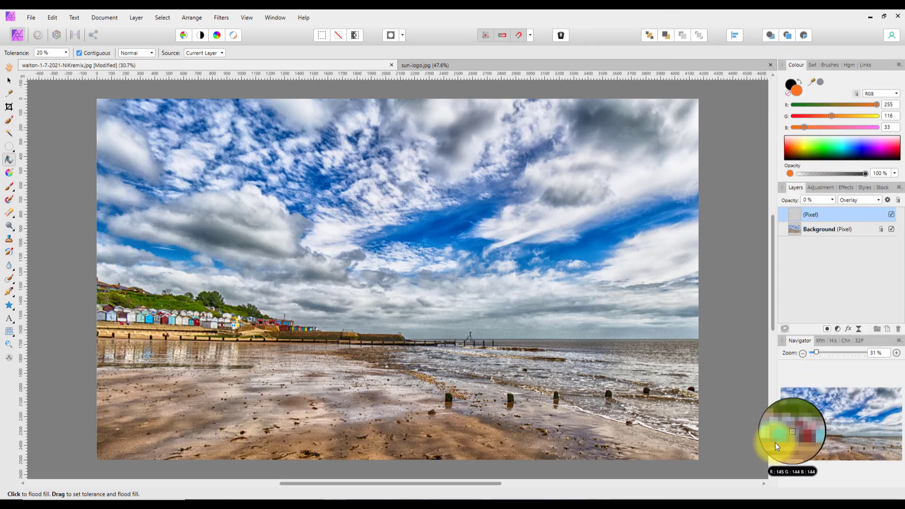
pyautogui.moveTo(15, 199)
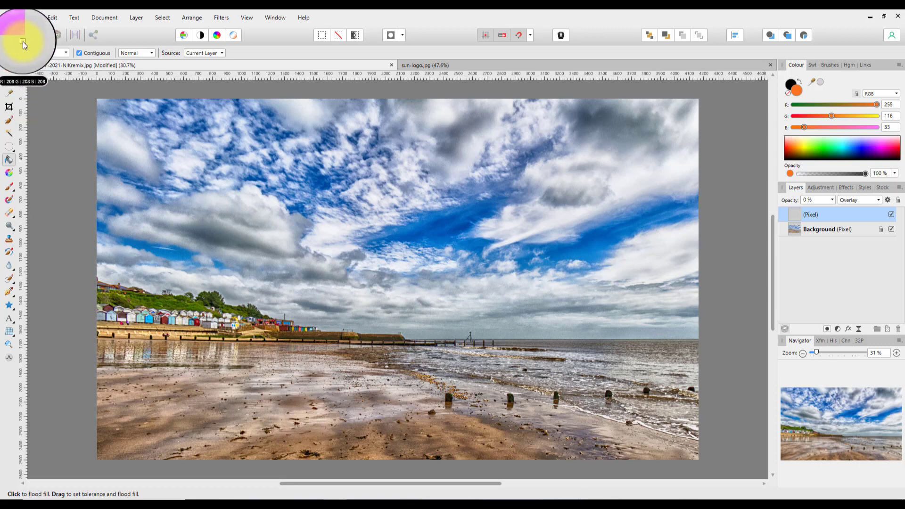
pyautogui.moveTo(23, 42)
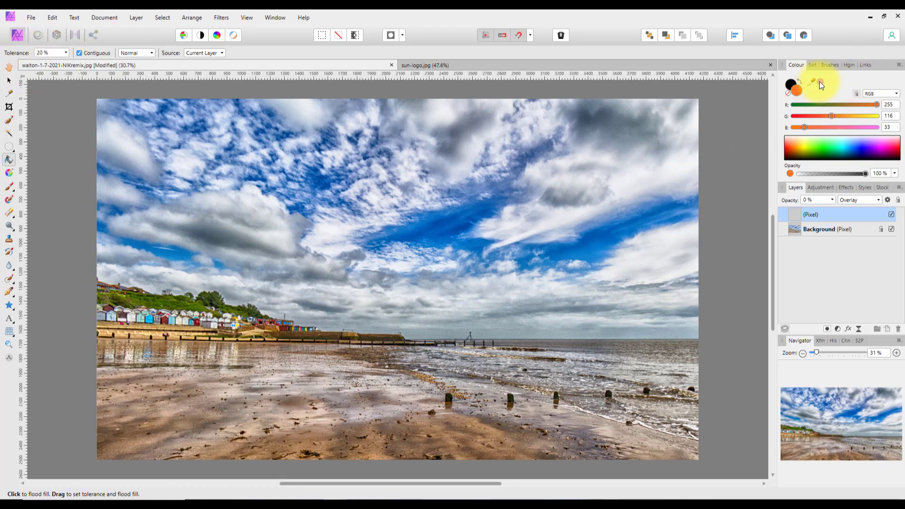
# - Sample a pink from the screen as the current colour
pyautogui.click(472, 176)
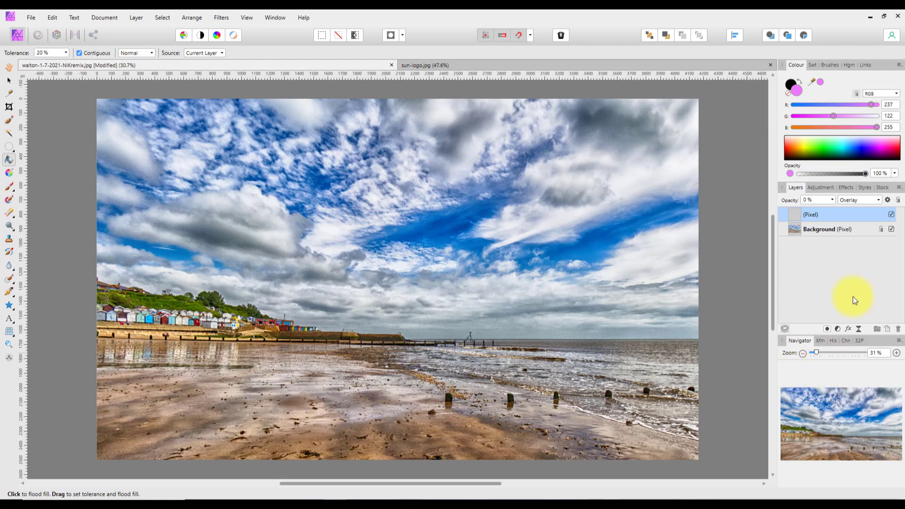
pyautogui.moveTo(809, 182)
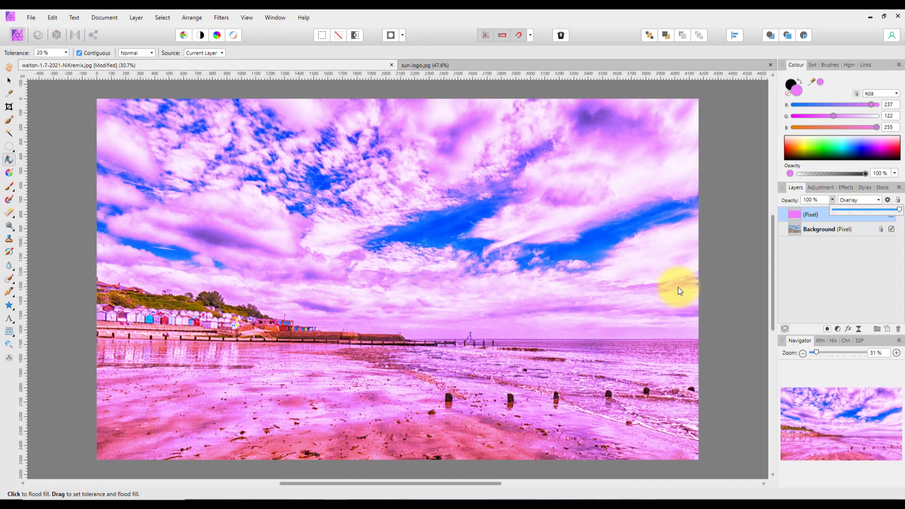
pyautogui.moveTo(714, 331)
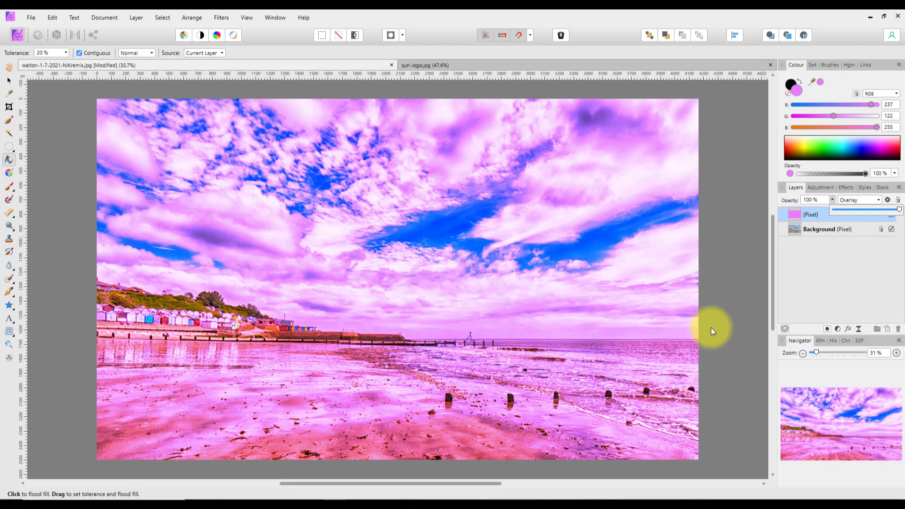
pyautogui.moveTo(709, 127)
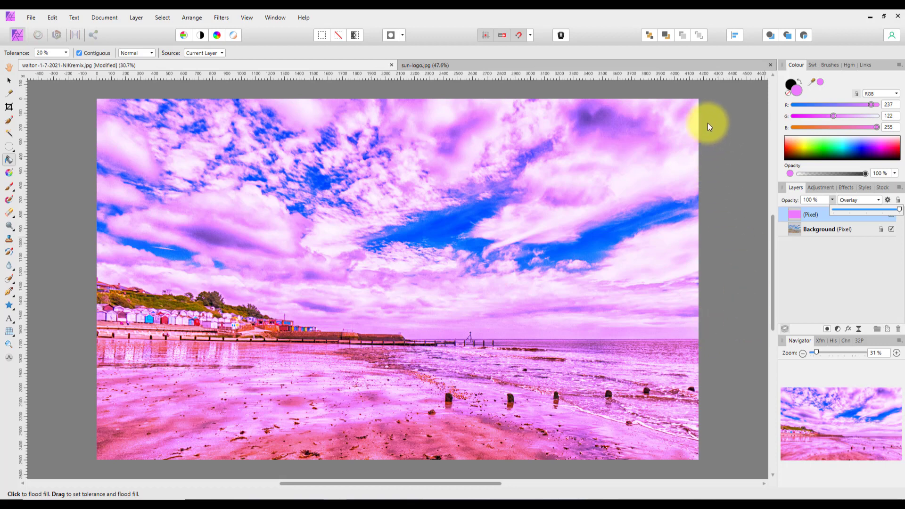
pyautogui.moveTo(886, 18)
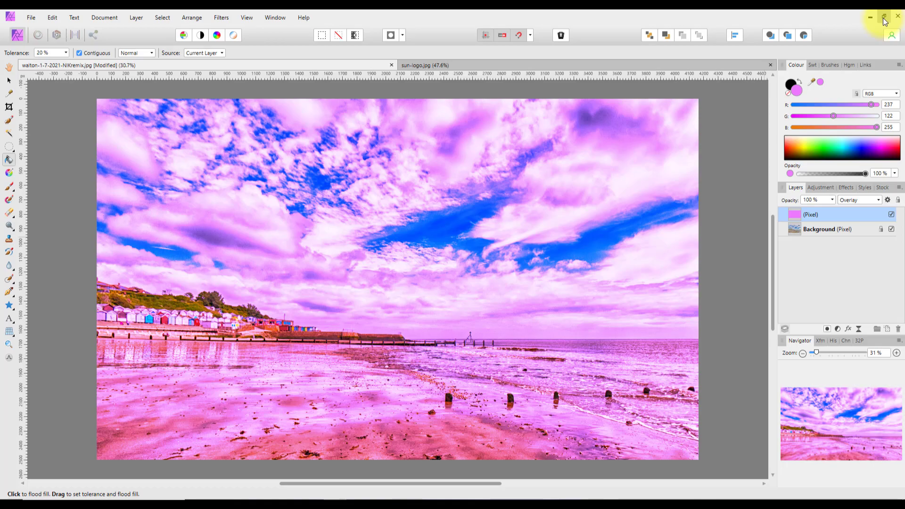
# - Shrink the window to reach the browser, then flood fill with the Google-logo yellow
pyautogui.click(885, 17)
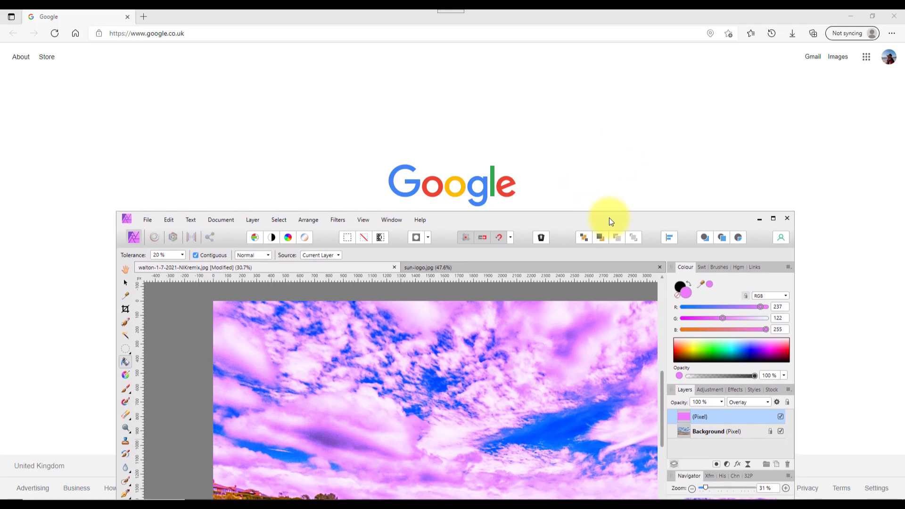
pyautogui.moveTo(747, 304)
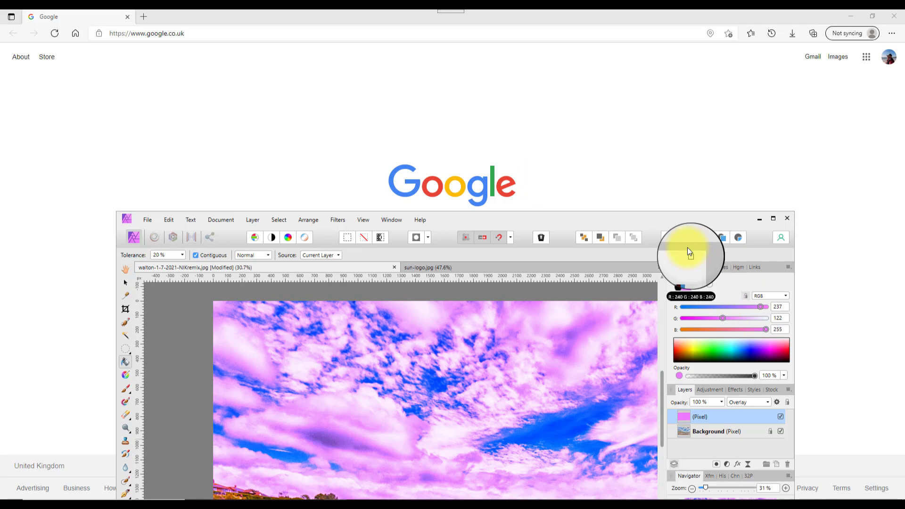
pyautogui.moveTo(490, 185)
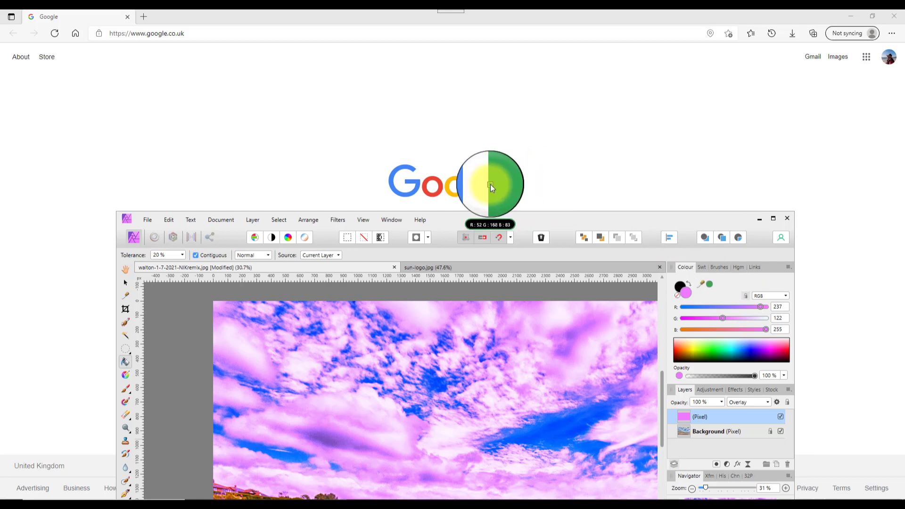
pyautogui.moveTo(476, 182)
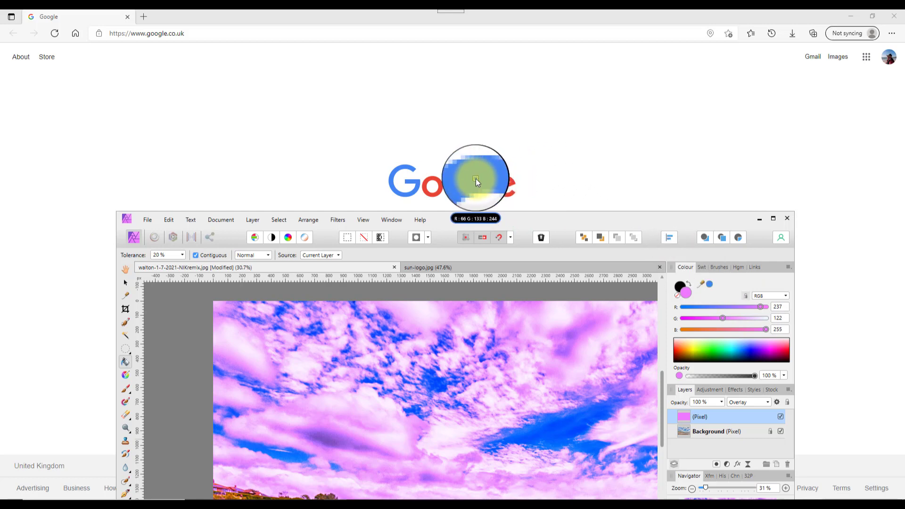
pyautogui.moveTo(462, 190)
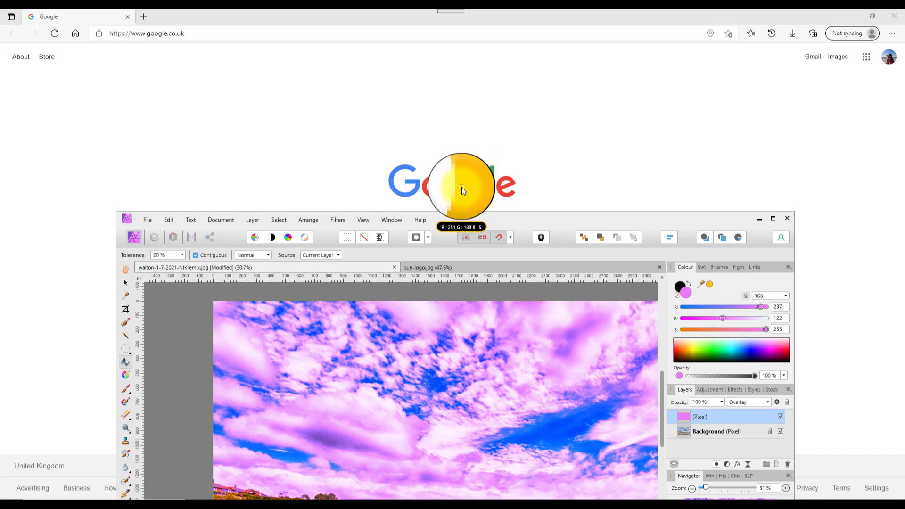
pyautogui.moveTo(617, 216)
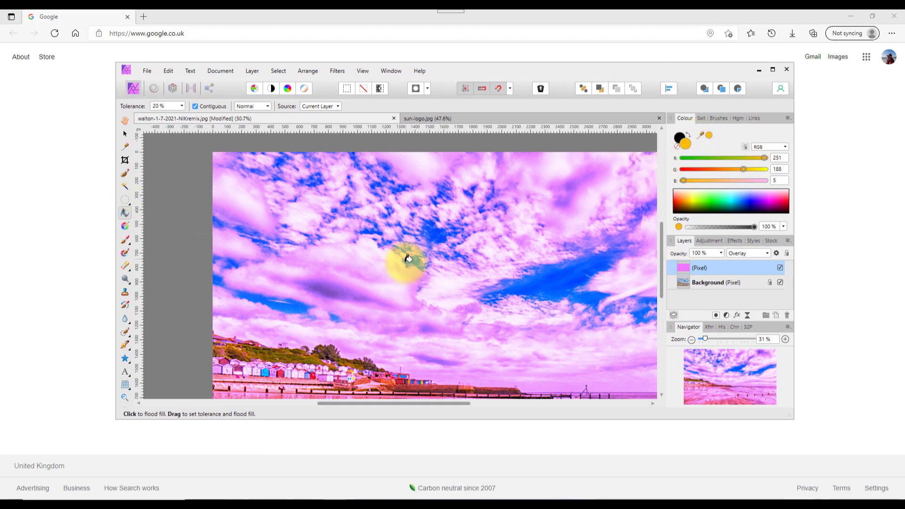
pyautogui.click(406, 259)
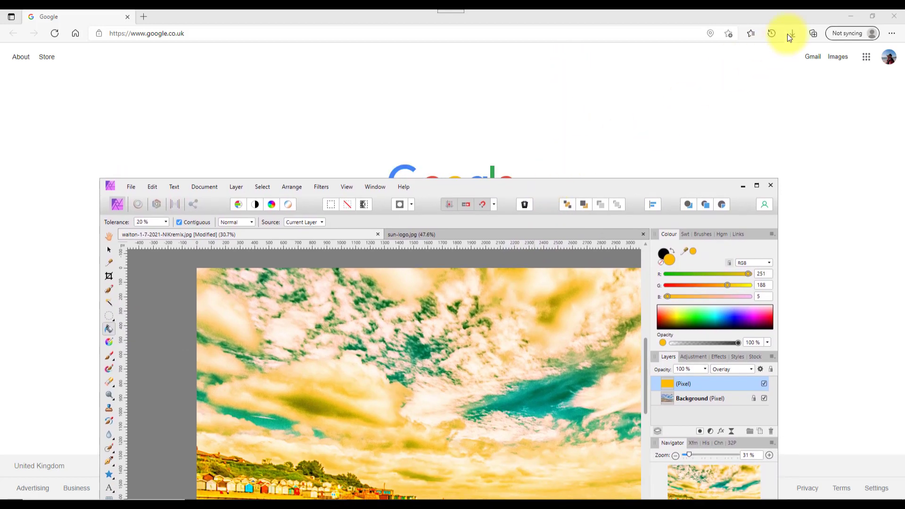
# - Minimize the browser to reveal the desktop
pyautogui.click(849, 16)
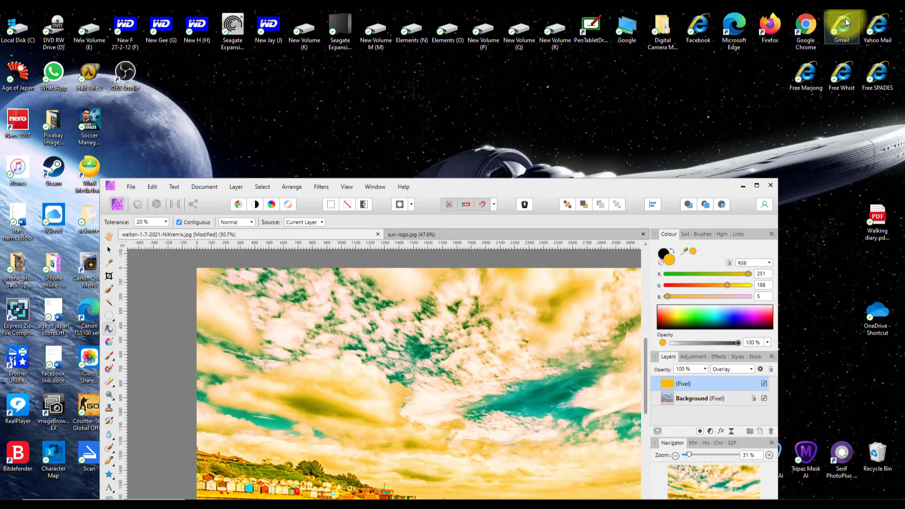
pyautogui.moveTo(603, 188)
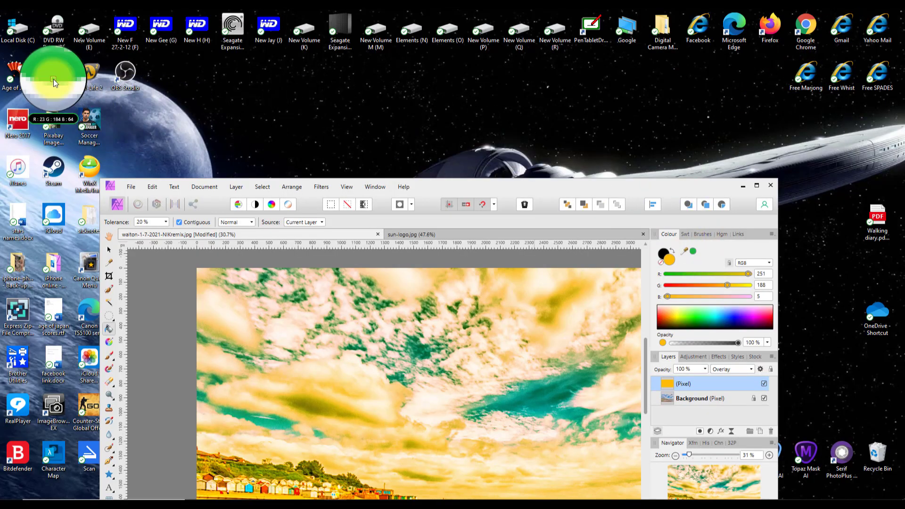
pyautogui.moveTo(58, 69)
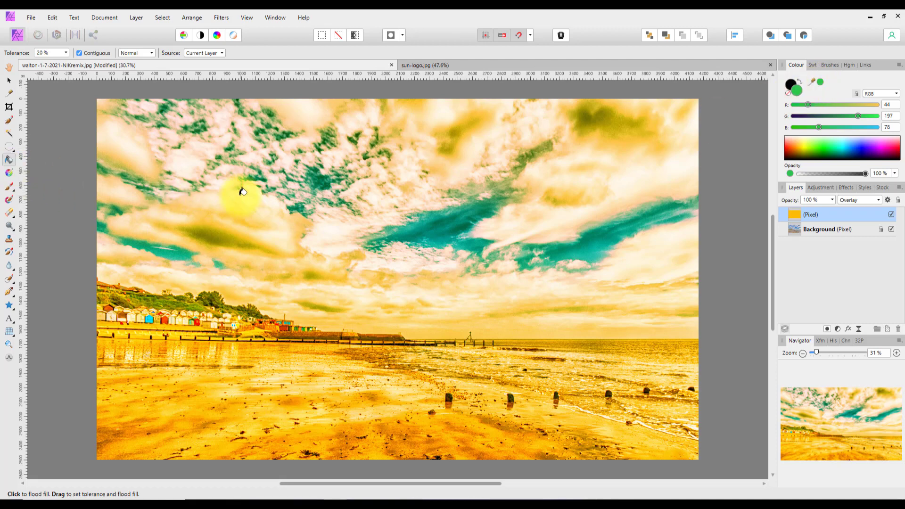
# - Fill the overlay layer with the sampled green, then switch to sun-logo.jpg
pyautogui.click(576, 390)
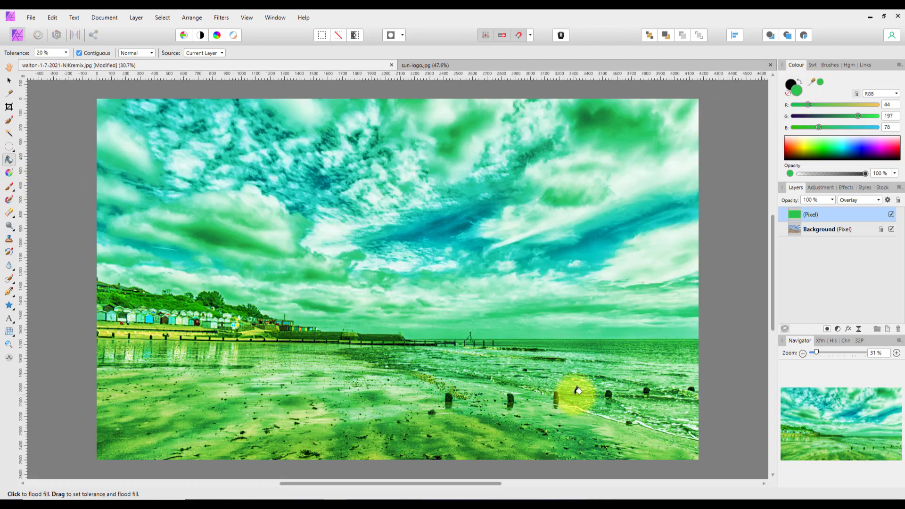
pyautogui.moveTo(734, 273)
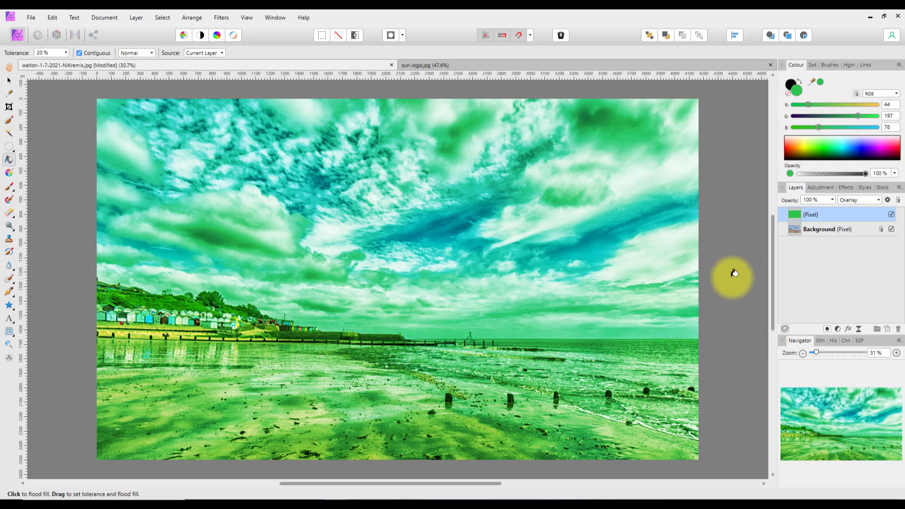
pyautogui.moveTo(734, 210)
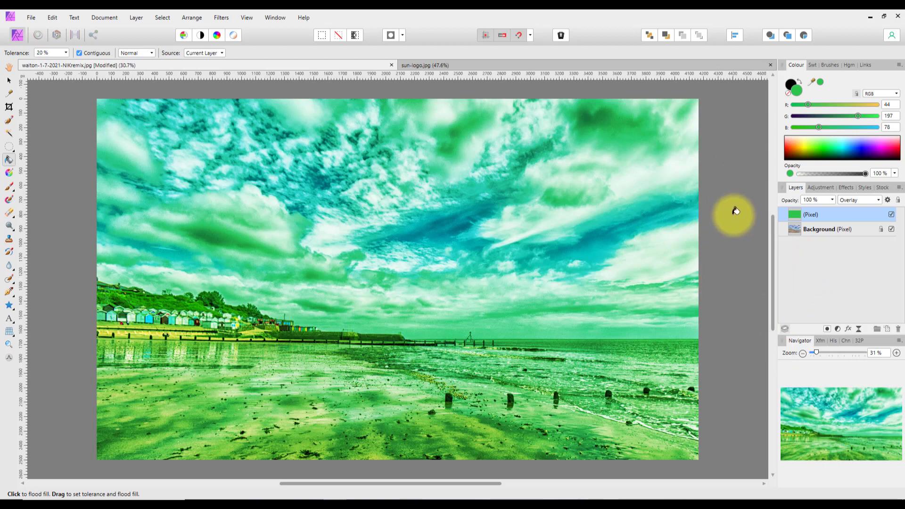
pyautogui.moveTo(692, 187)
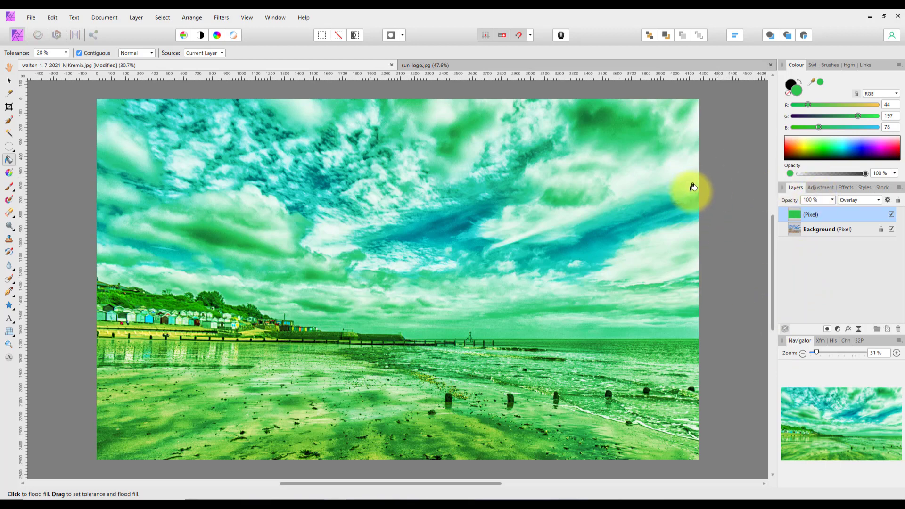
pyautogui.moveTo(726, 195)
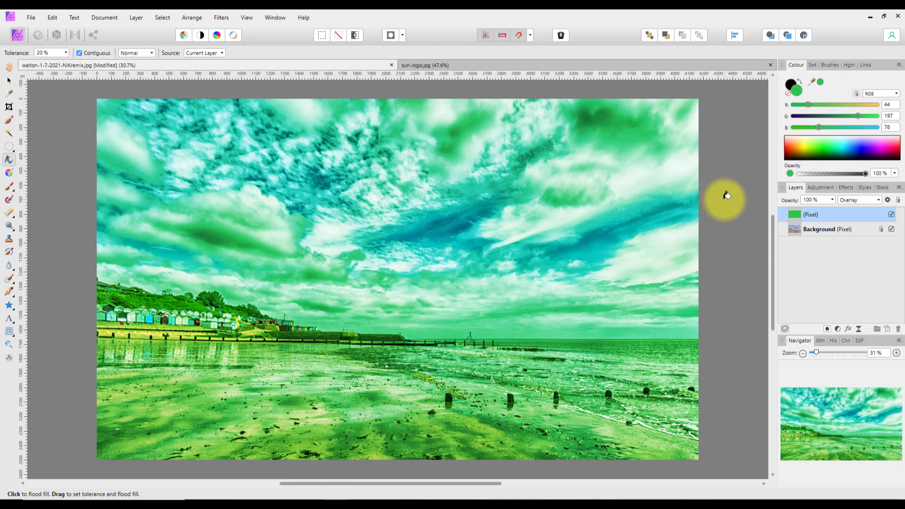
pyautogui.moveTo(739, 224)
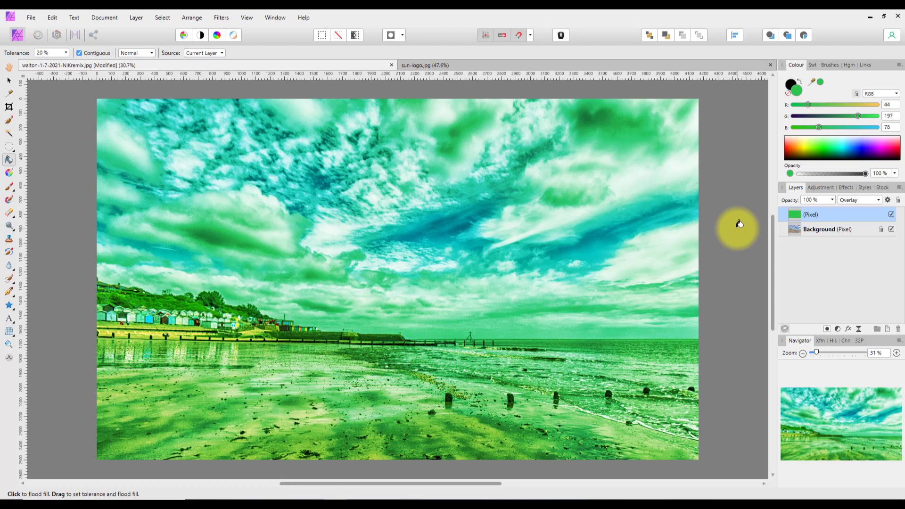
pyautogui.moveTo(502, 95)
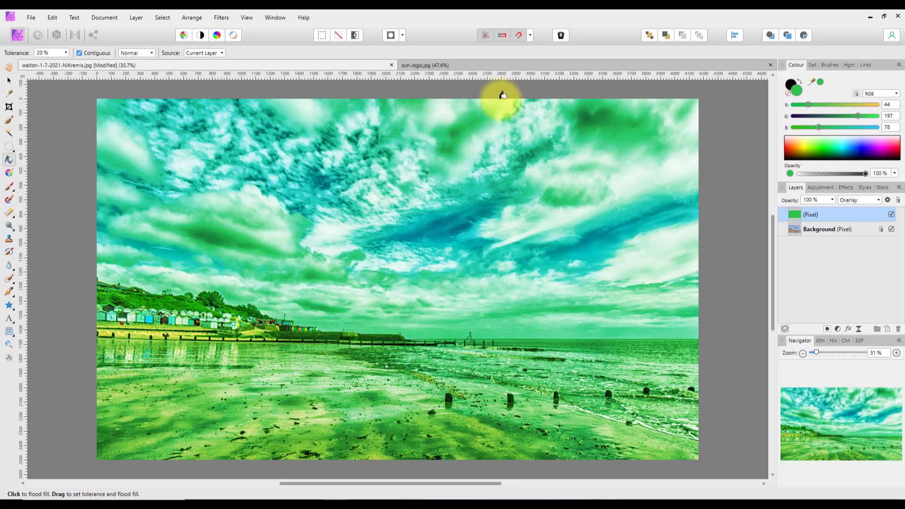
pyautogui.moveTo(482, 69)
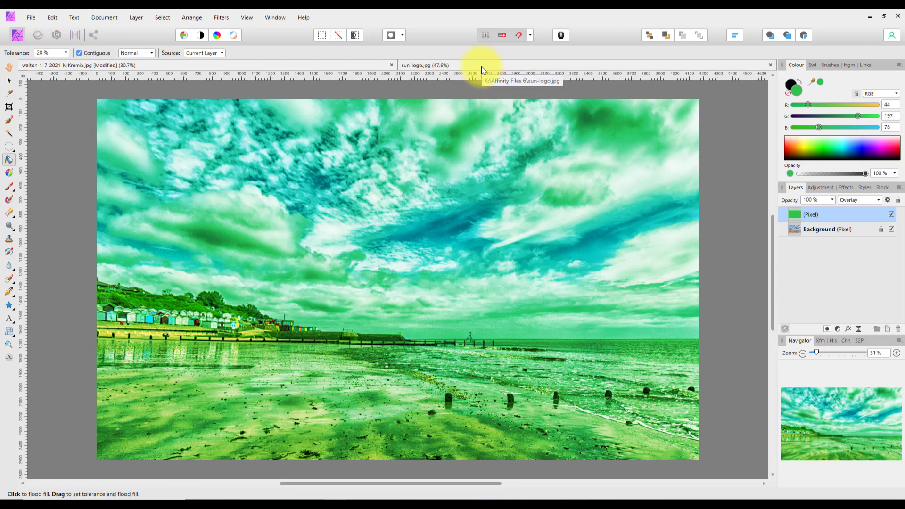
pyautogui.click(424, 65)
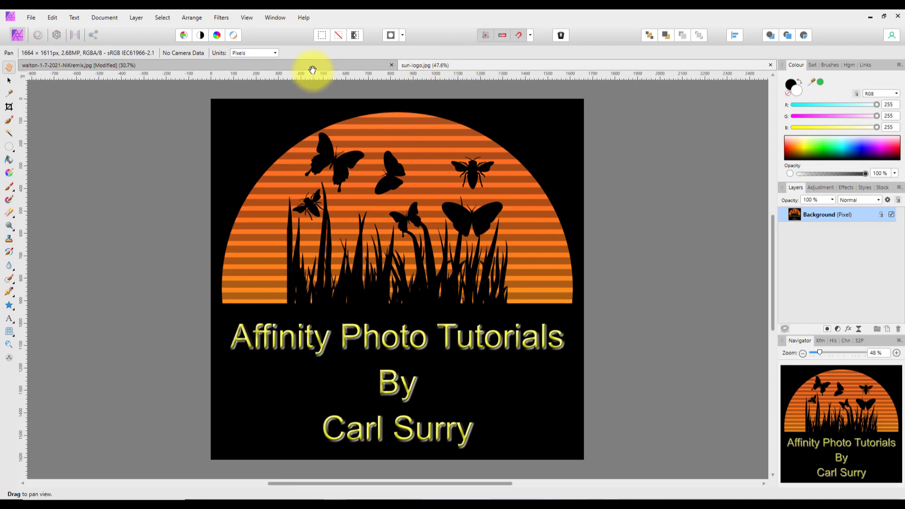
pyautogui.moveTo(822, 142)
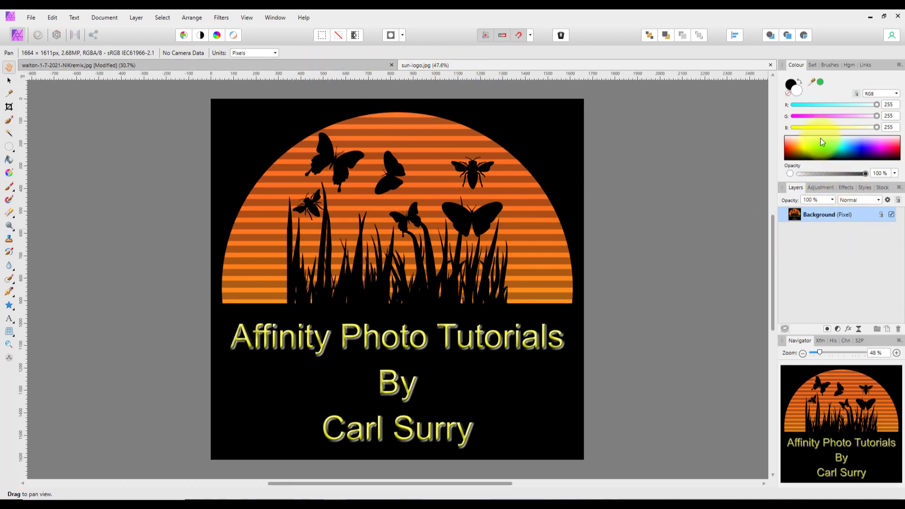
pyautogui.moveTo(812, 104)
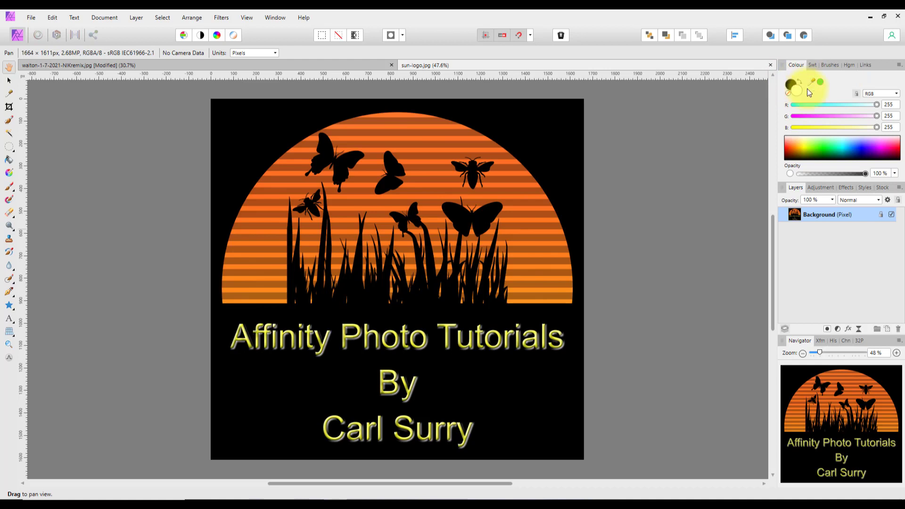
pyautogui.moveTo(707, 105)
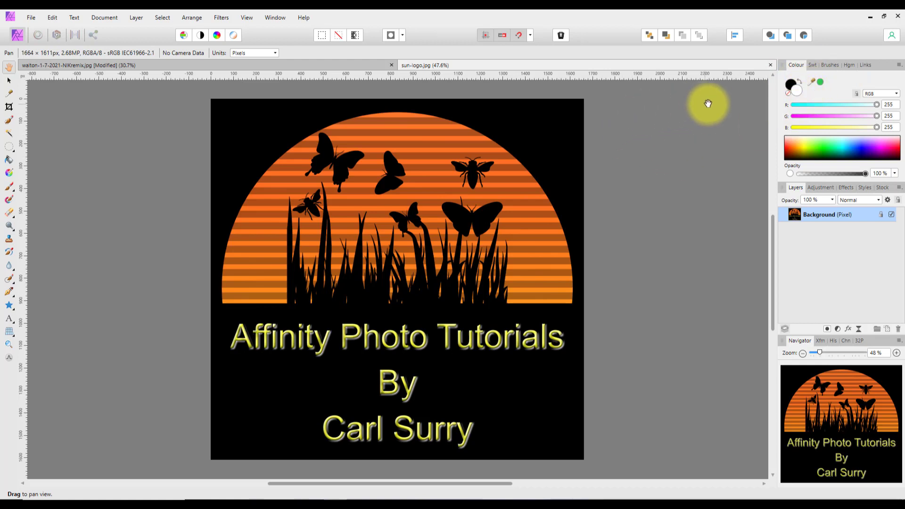
# - Open the File menu
pyautogui.click(30, 18)
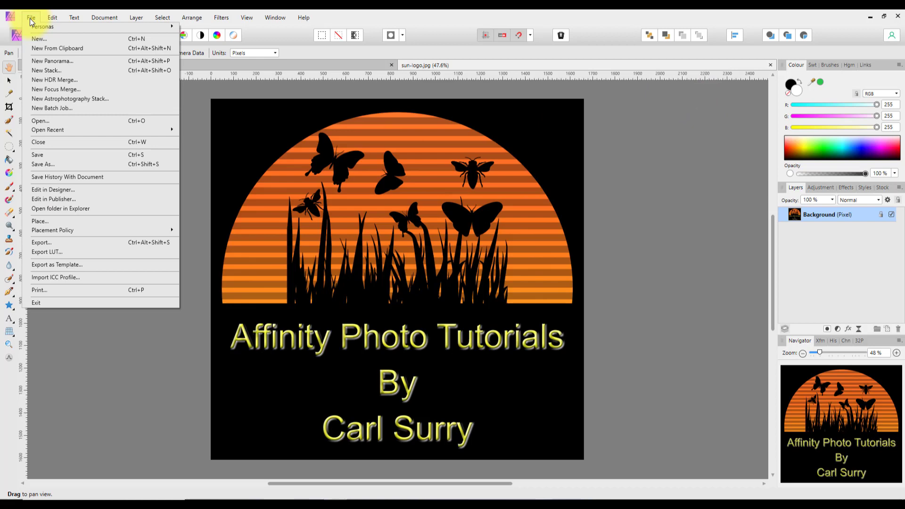
# - Create a new transparent A5 portrait document via File > New
pyautogui.click(38, 38)
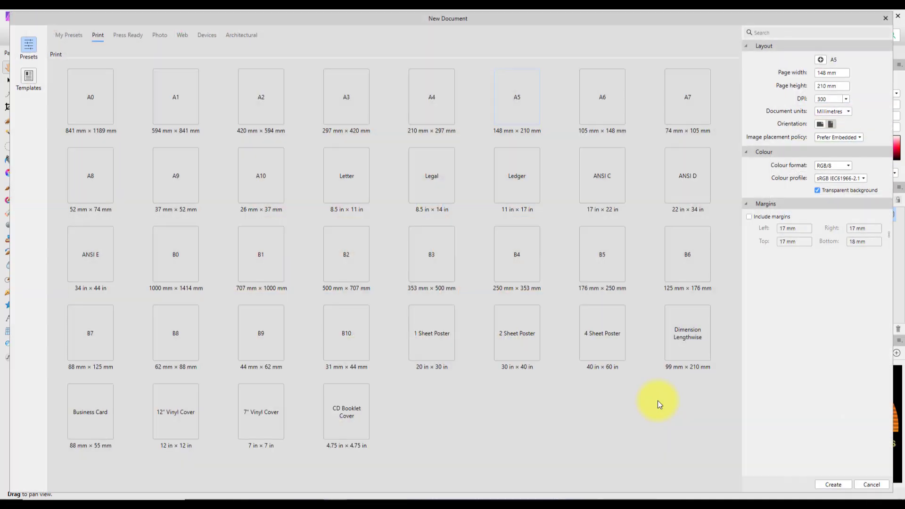
pyautogui.click(832, 484)
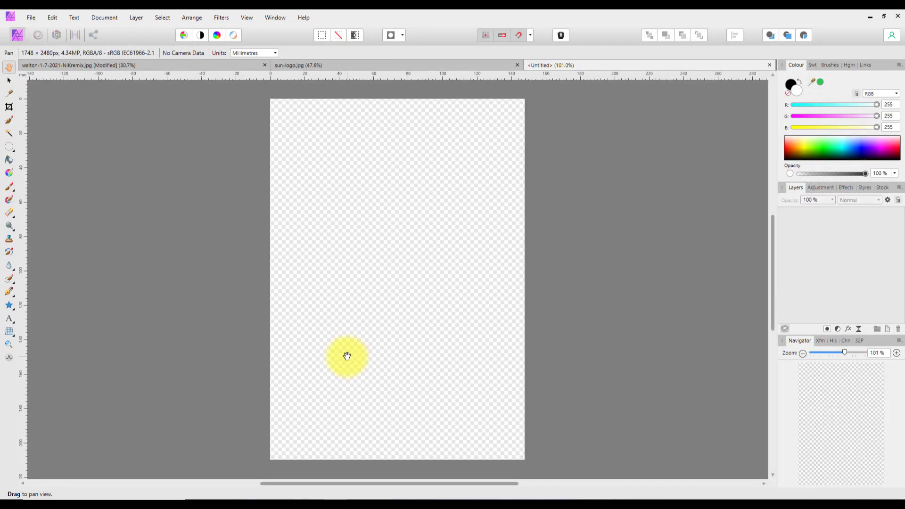
pyautogui.moveTo(10, 321)
pyautogui.write('A')
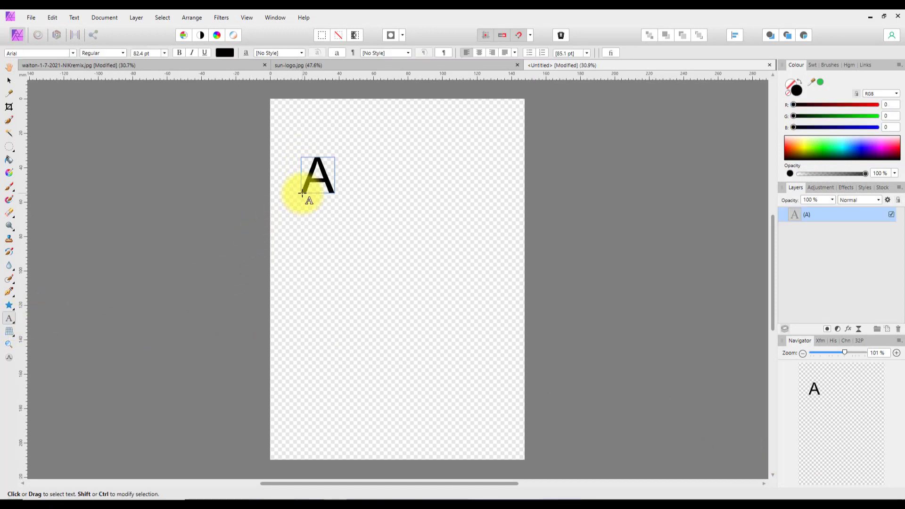
# - Finish typing 'Affinity' and 'Photo' on a second line, then commit the text
pyautogui.write('ffinity')
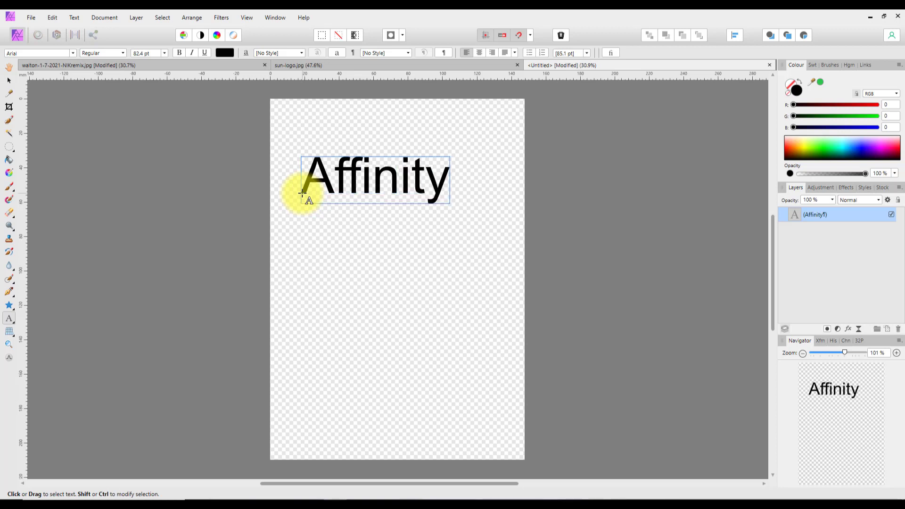
pyautogui.write('Photo')
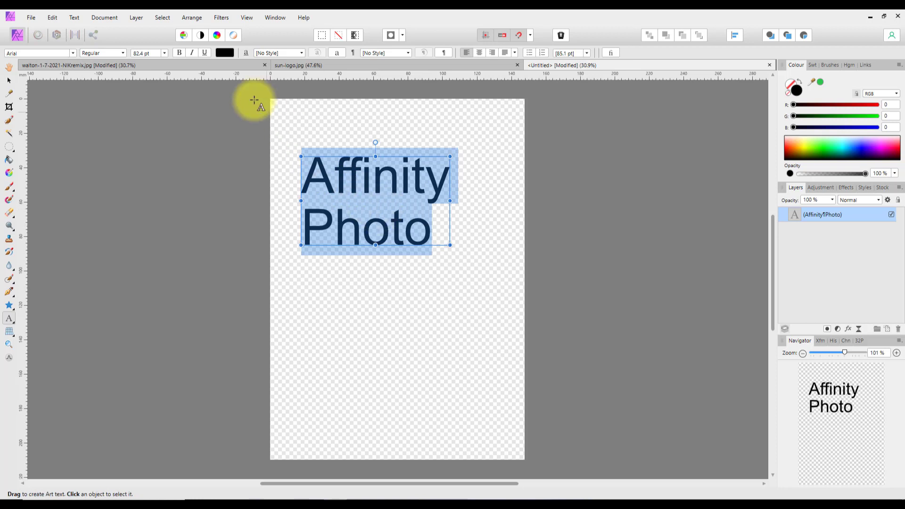
pyautogui.click(224, 53)
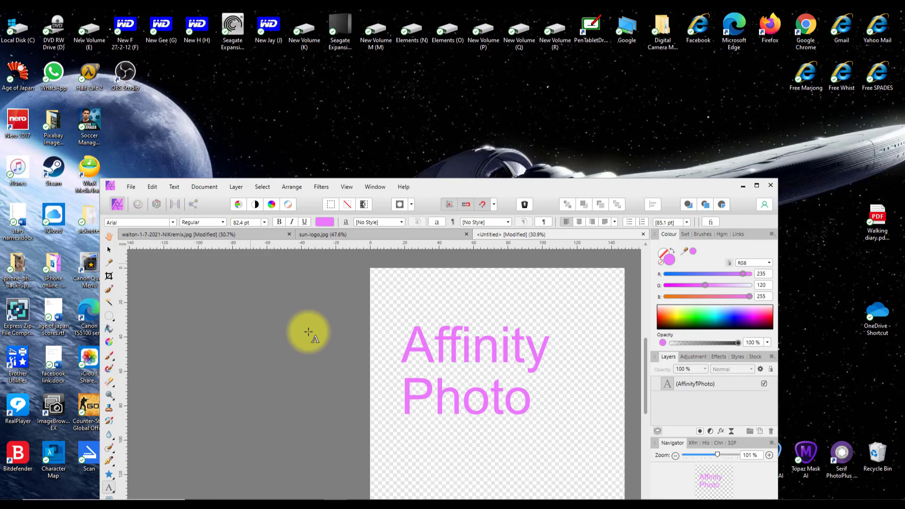
# - Recolour the 'Affinity Photo' text green via the font colour picker, then maximise the window
pyautogui.click(430, 336)
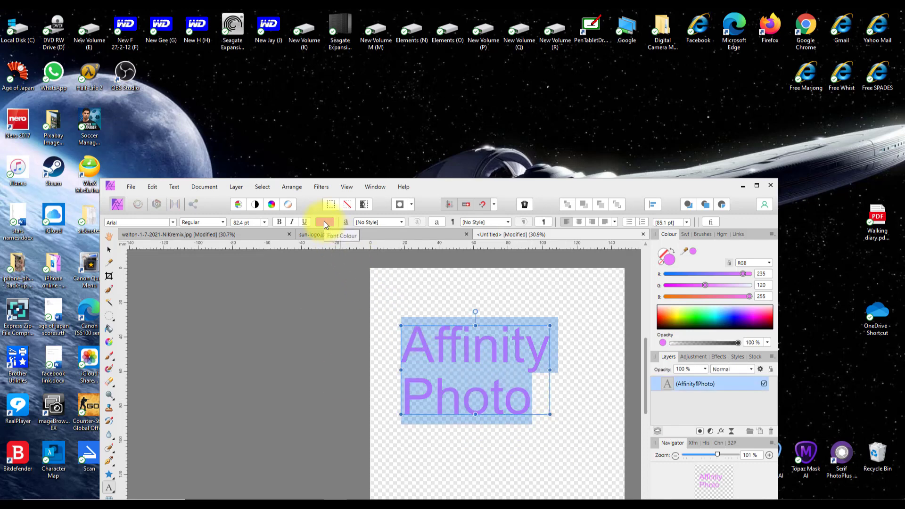
pyautogui.click(324, 221)
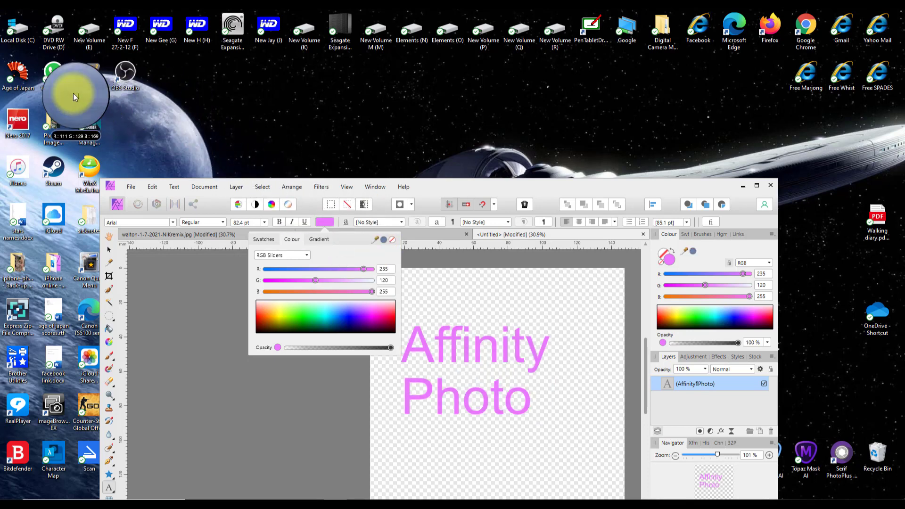
pyautogui.moveTo(57, 72)
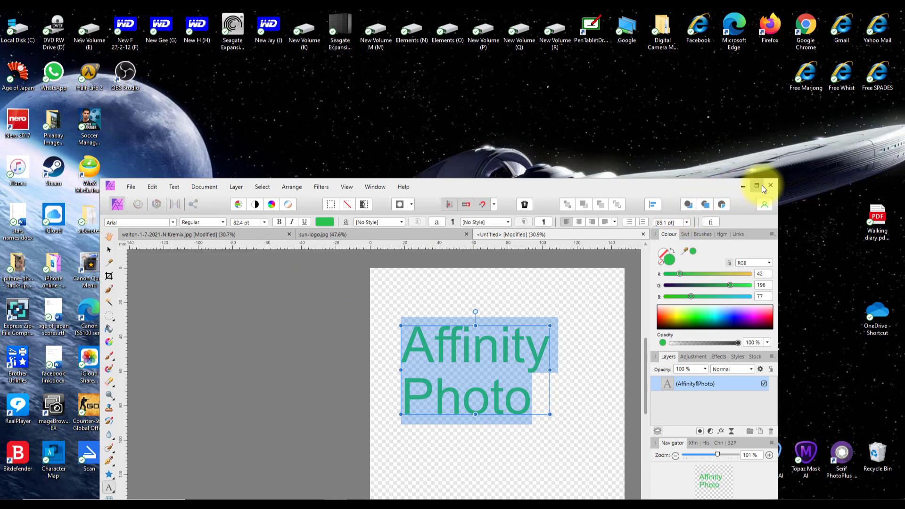
pyautogui.click(756, 186)
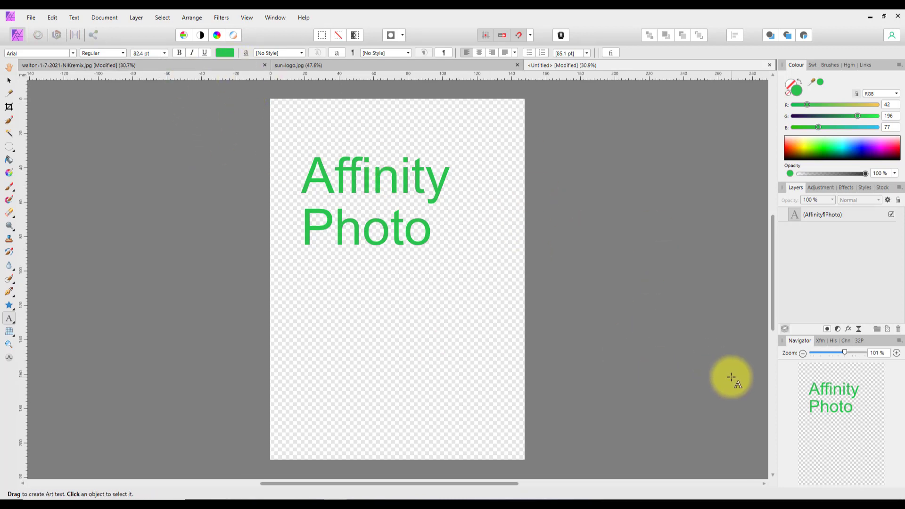
pyautogui.moveTo(707, 329)
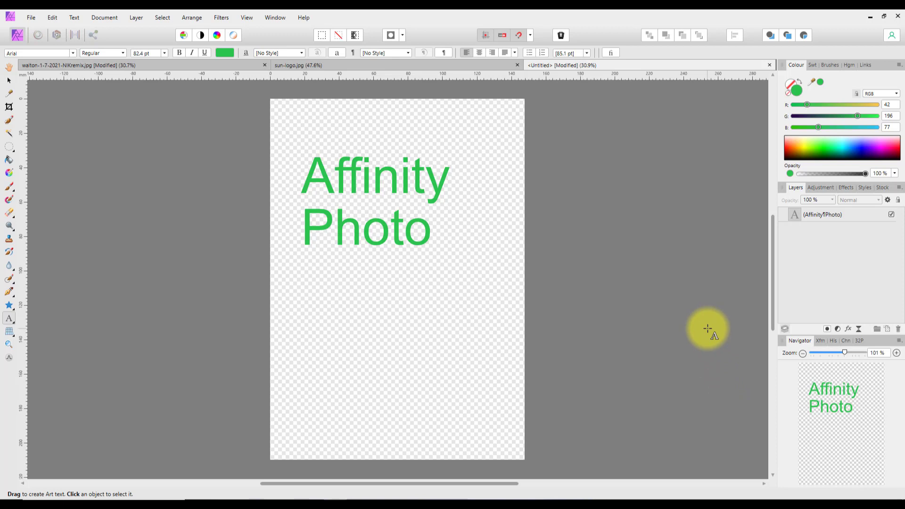
pyautogui.moveTo(812, 87)
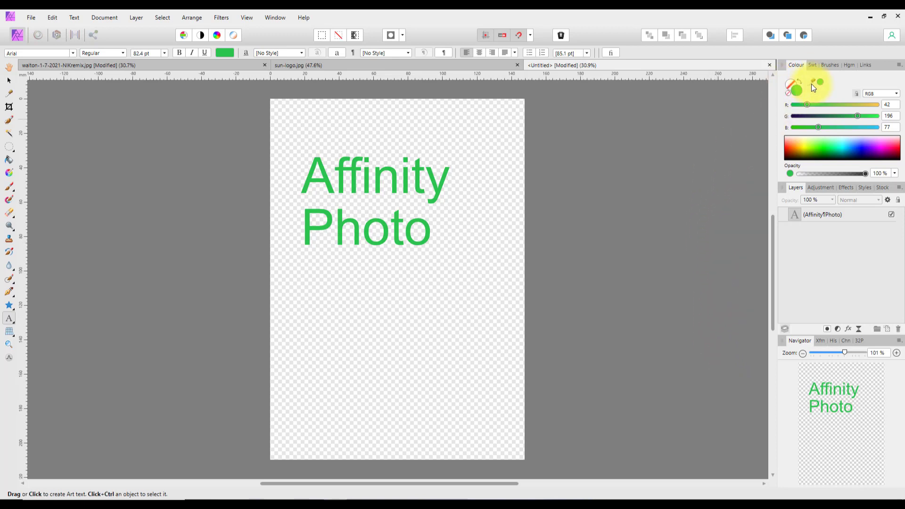
pyautogui.moveTo(819, 105)
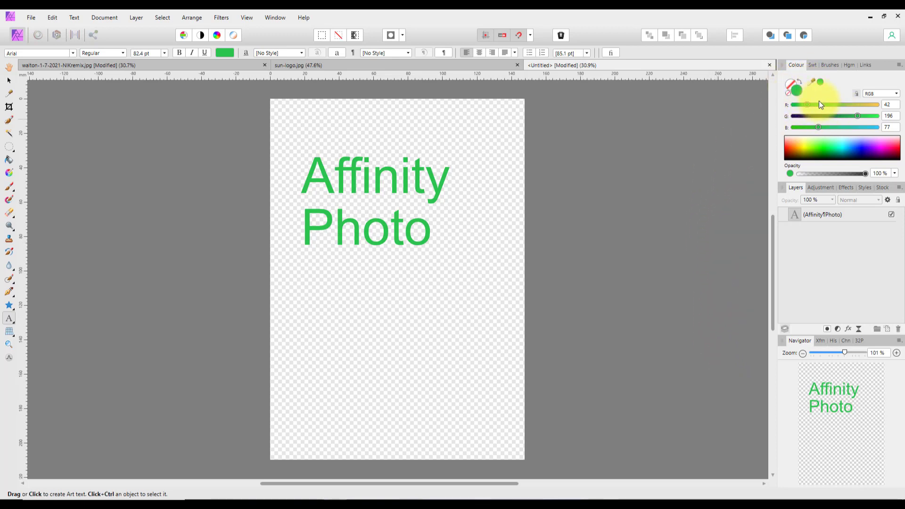
pyautogui.moveTo(691, 410)
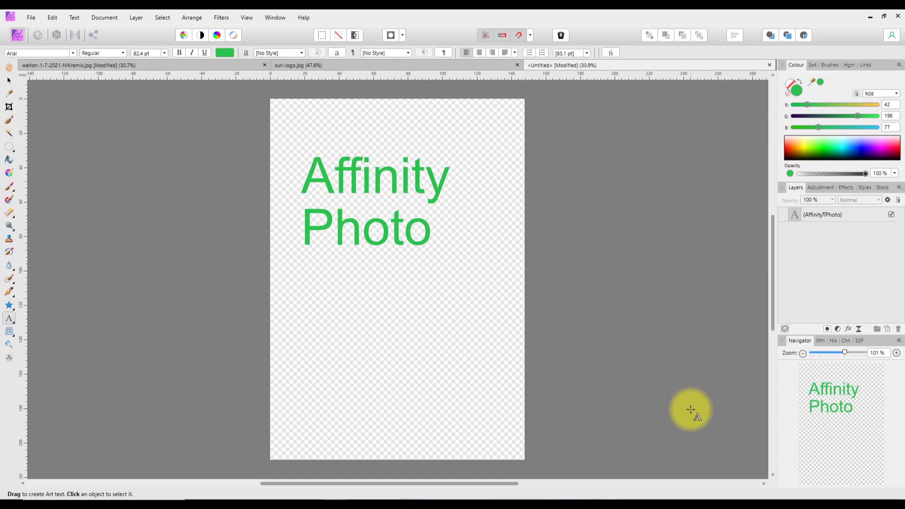
pyautogui.moveTo(747, 345)
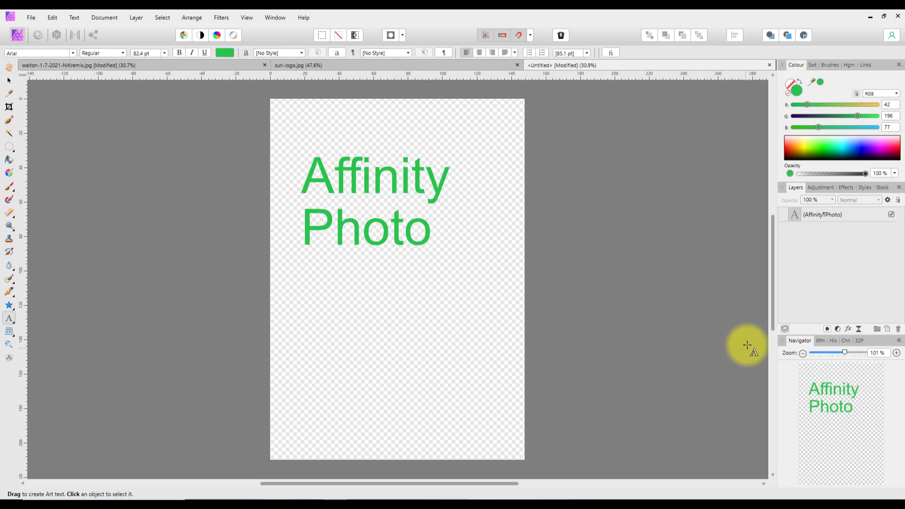
pyautogui.moveTo(708, 342)
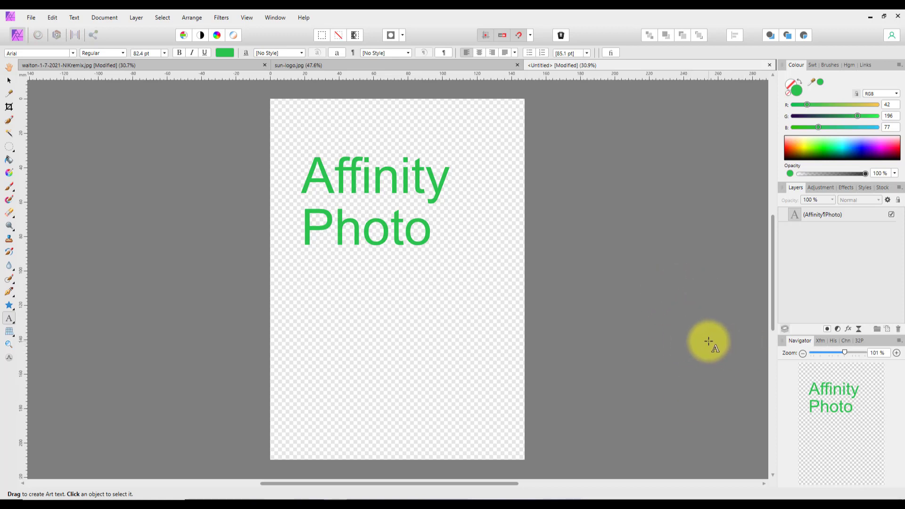
pyautogui.moveTo(842, 321)
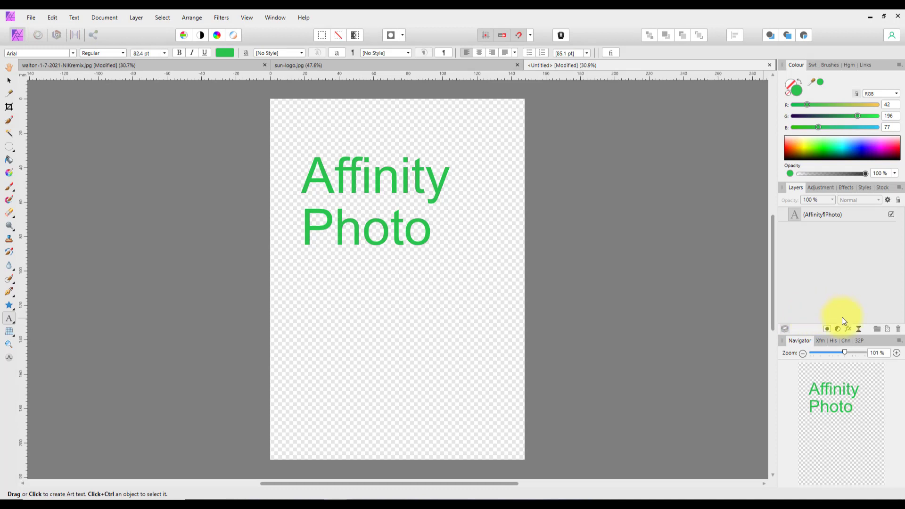
# - Add an HSL Shift adjustment layer from the Layers panel and close its dialog unchanged
pyautogui.click(835, 328)
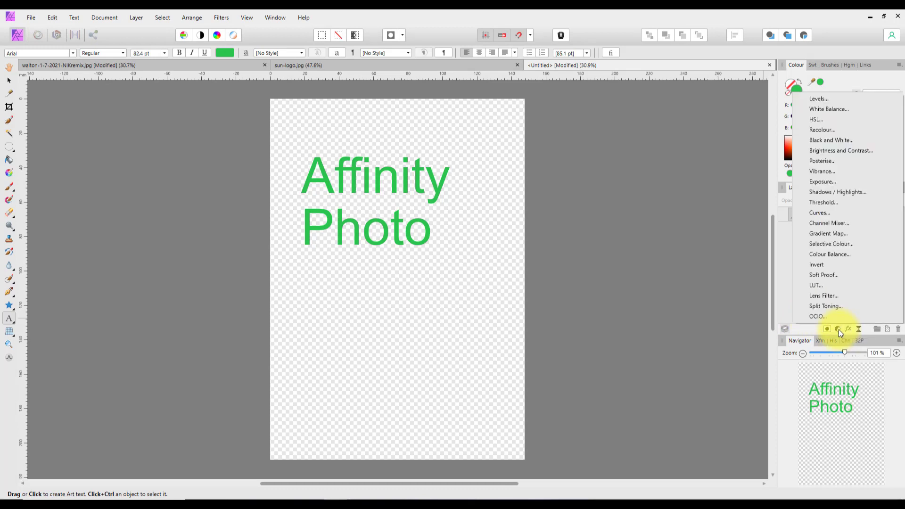
pyautogui.moveTo(819, 119)
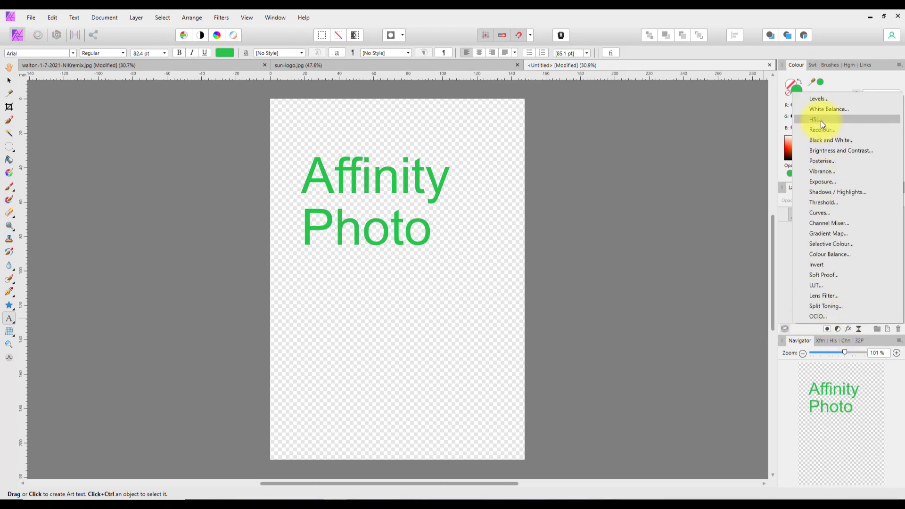
pyautogui.click(814, 119)
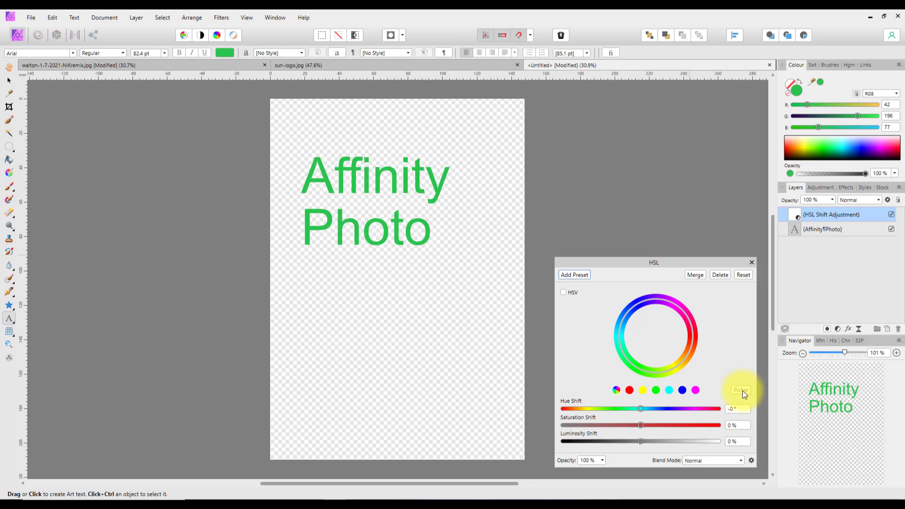
pyautogui.moveTo(139, 119)
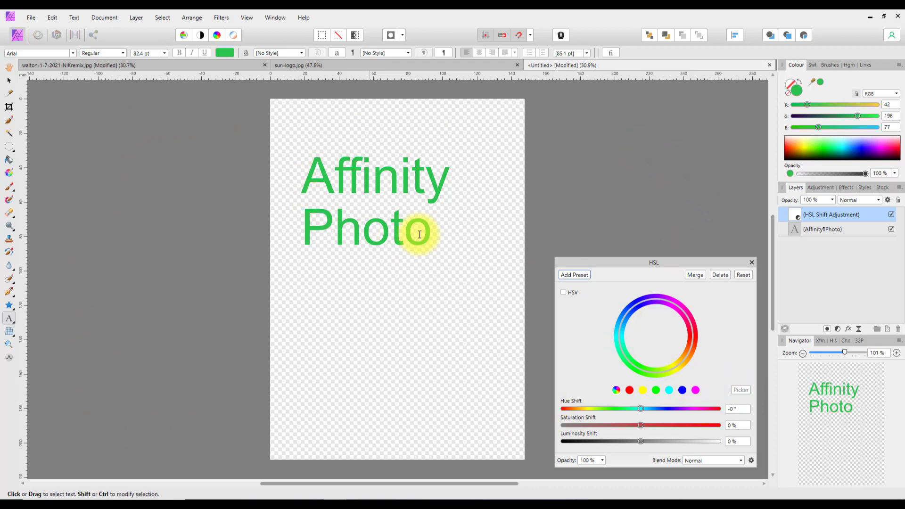
pyautogui.moveTo(332, 334)
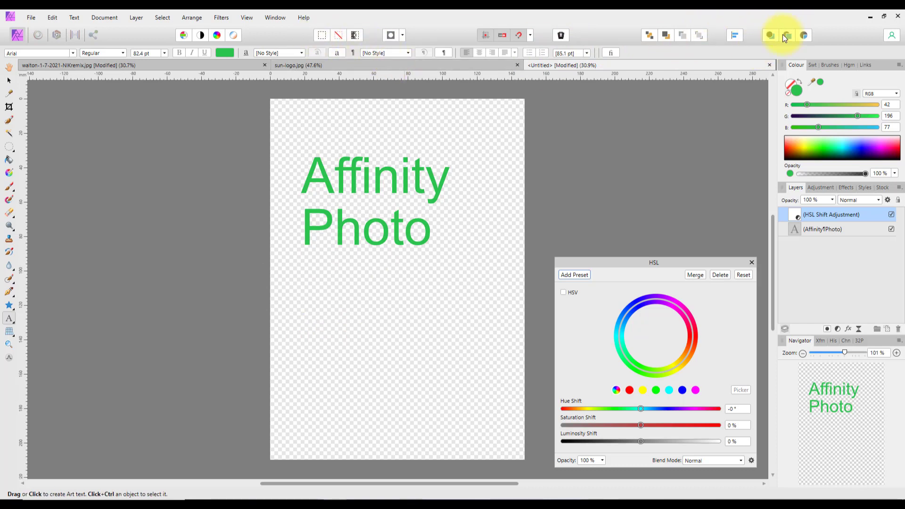
pyautogui.moveTo(866, 38)
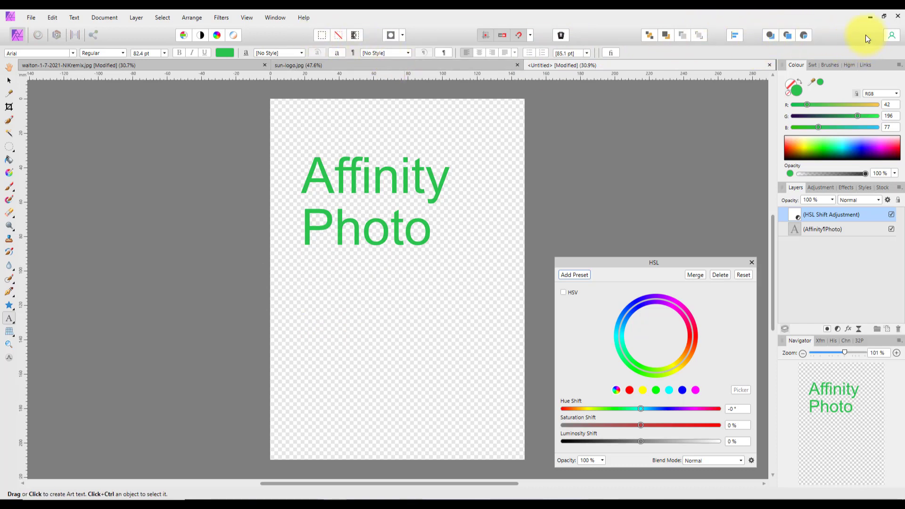
pyautogui.moveTo(825, 61)
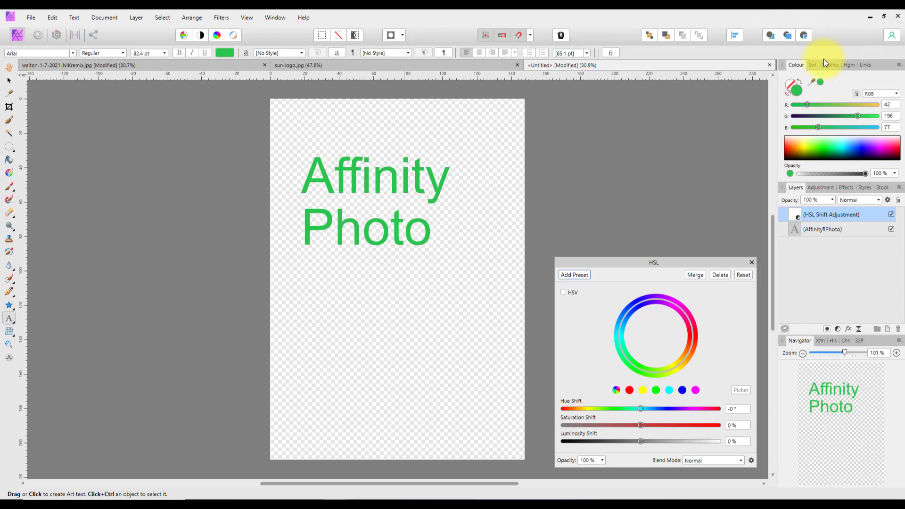
pyautogui.moveTo(691, 249)
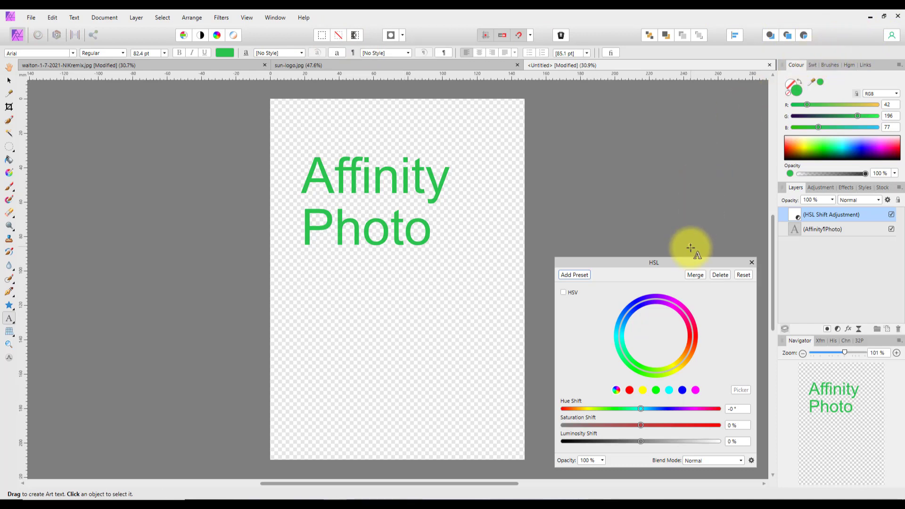
pyautogui.moveTo(703, 267)
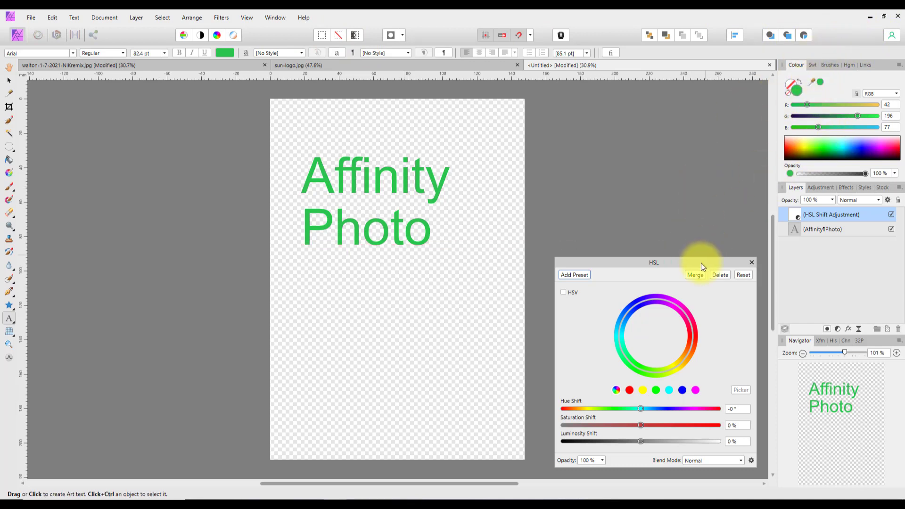
pyautogui.click(750, 262)
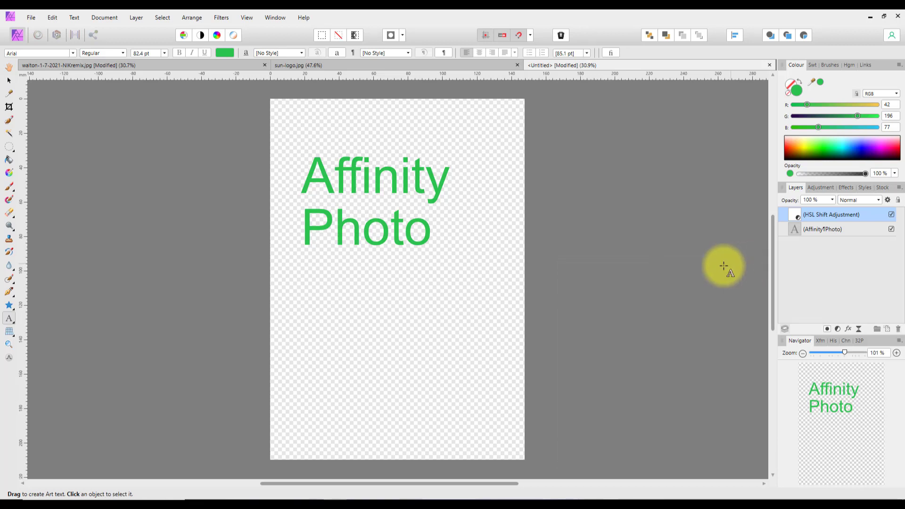
pyautogui.moveTo(604, 335)
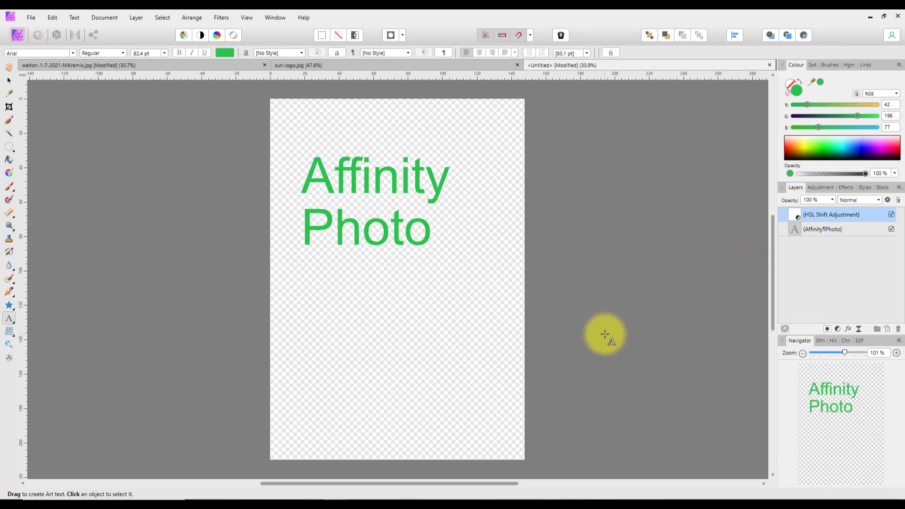